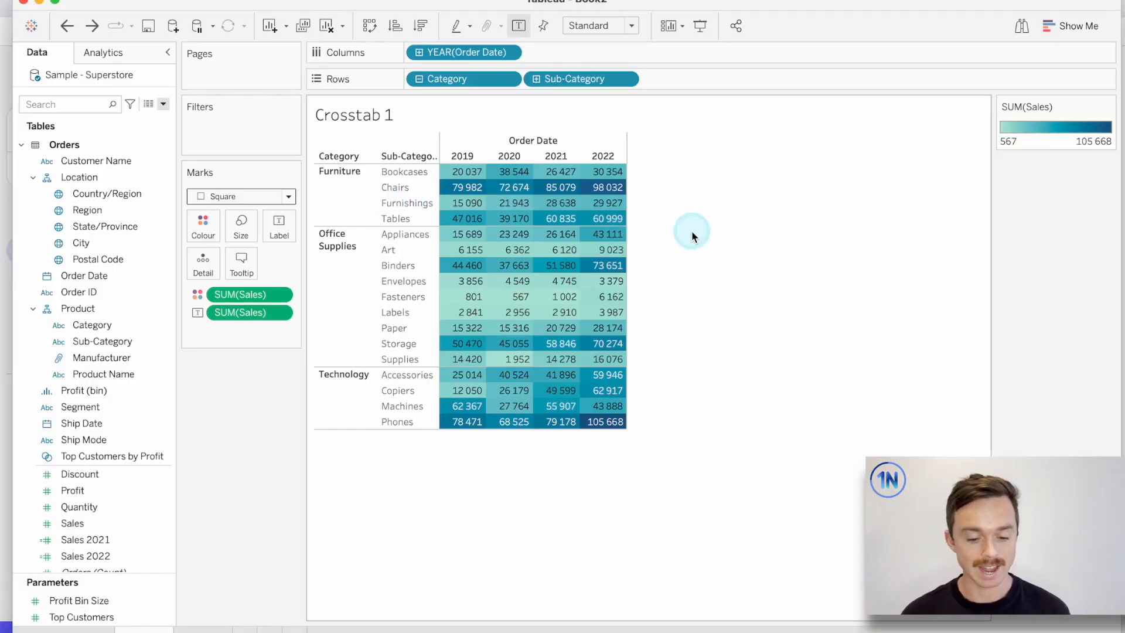
pyautogui.moveTo(606, 171)
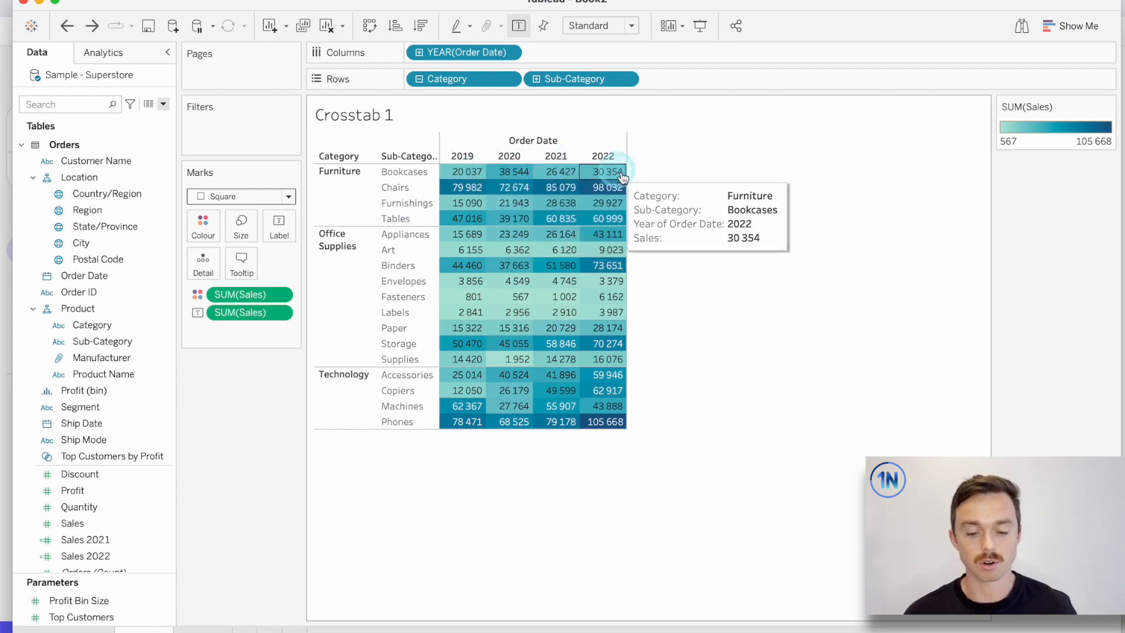
pyautogui.moveTo(463, 172)
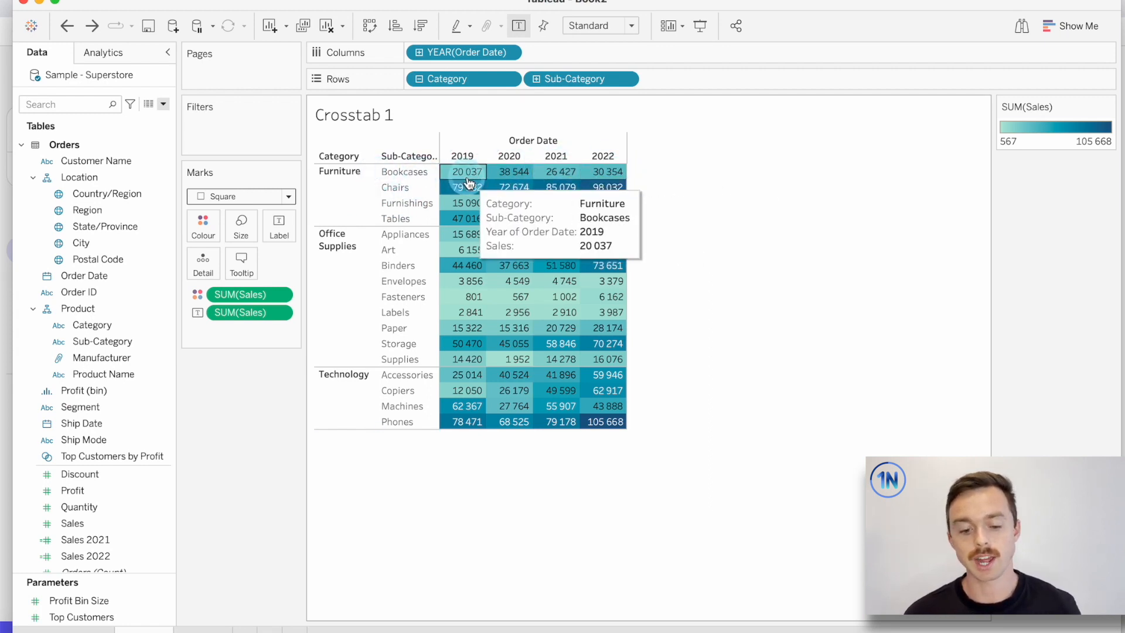
pyautogui.moveTo(302, 331)
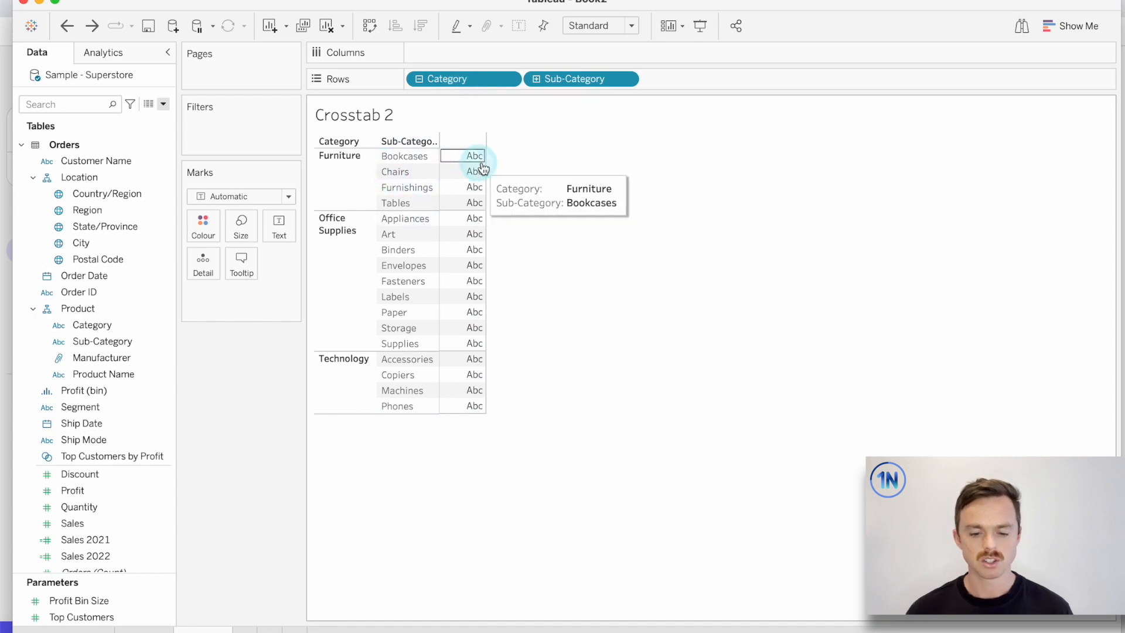
pyautogui.moveTo(594, 223)
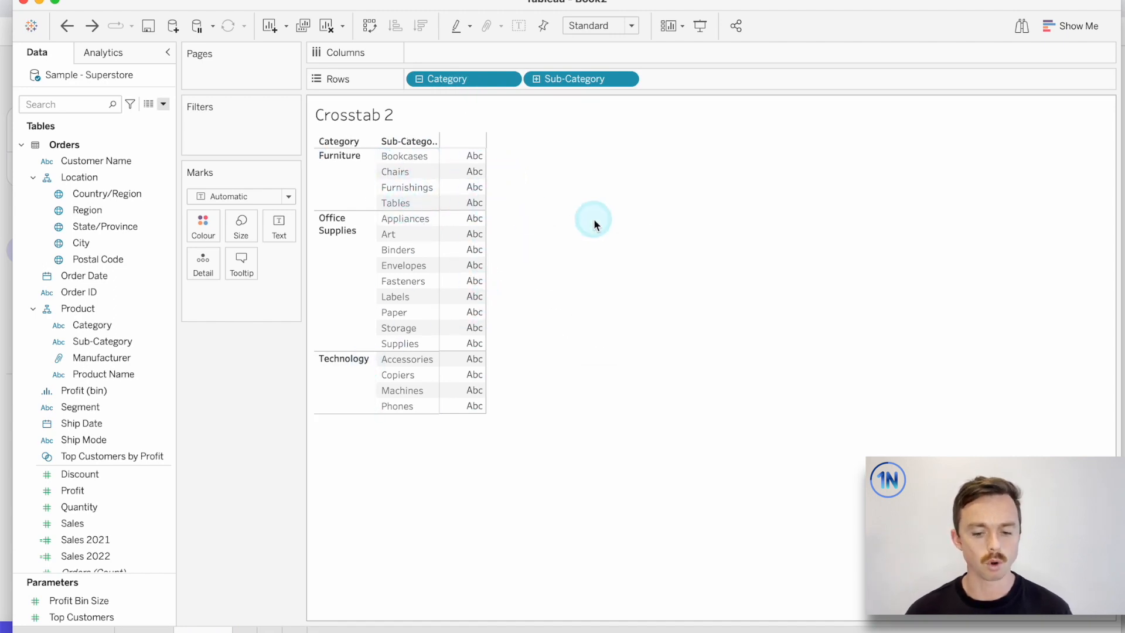
pyautogui.moveTo(594, 225)
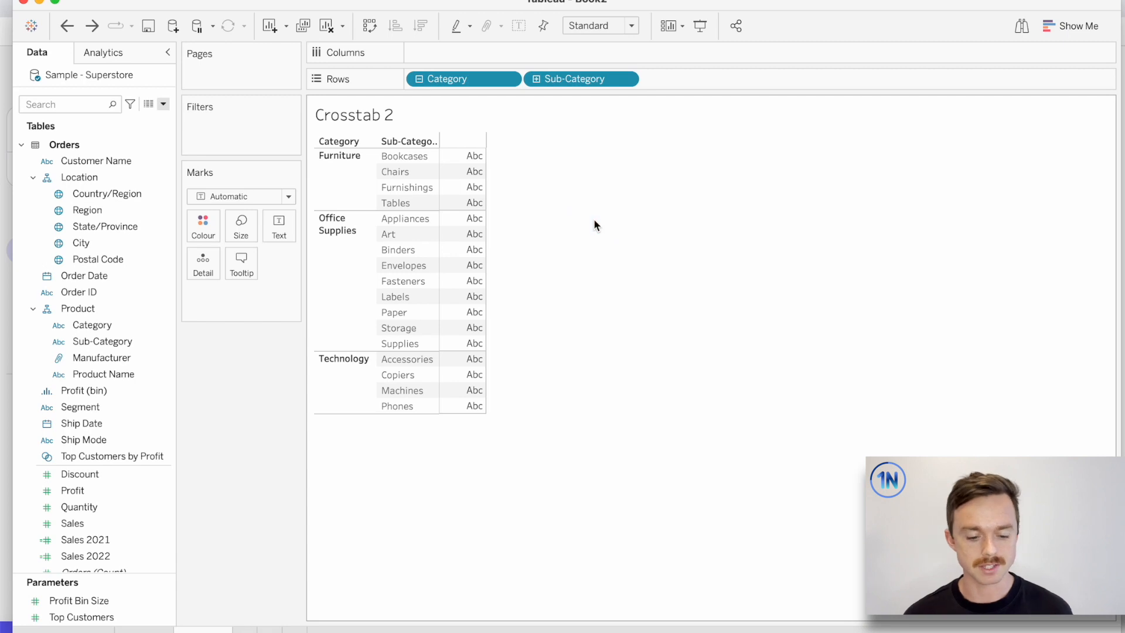
pyautogui.moveTo(164, 104)
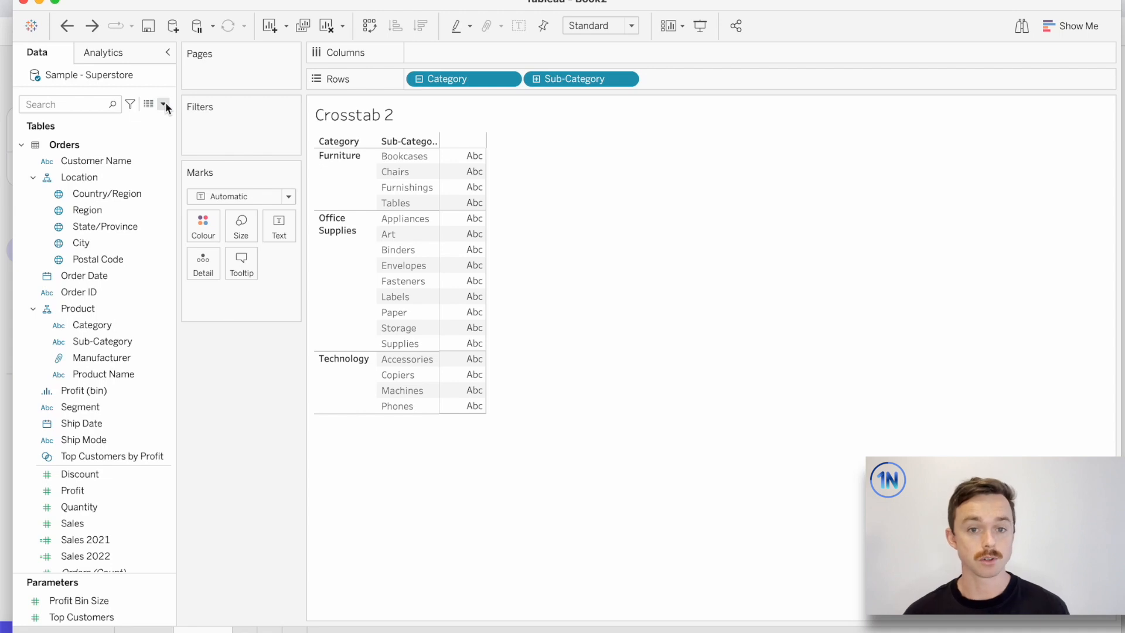
# Step: Create a calculated field 'Sales 2019' with IF YEAR([Order Date]) = 2019 THEN [Sales] END
pyautogui.click(164, 104)
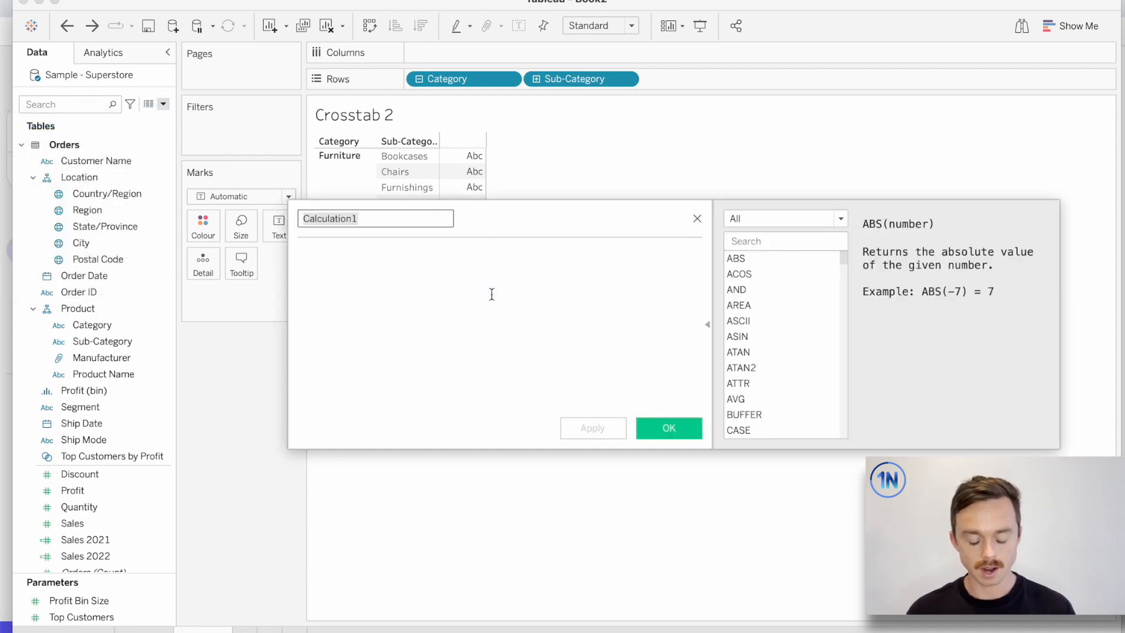
pyautogui.write('Sales 201')
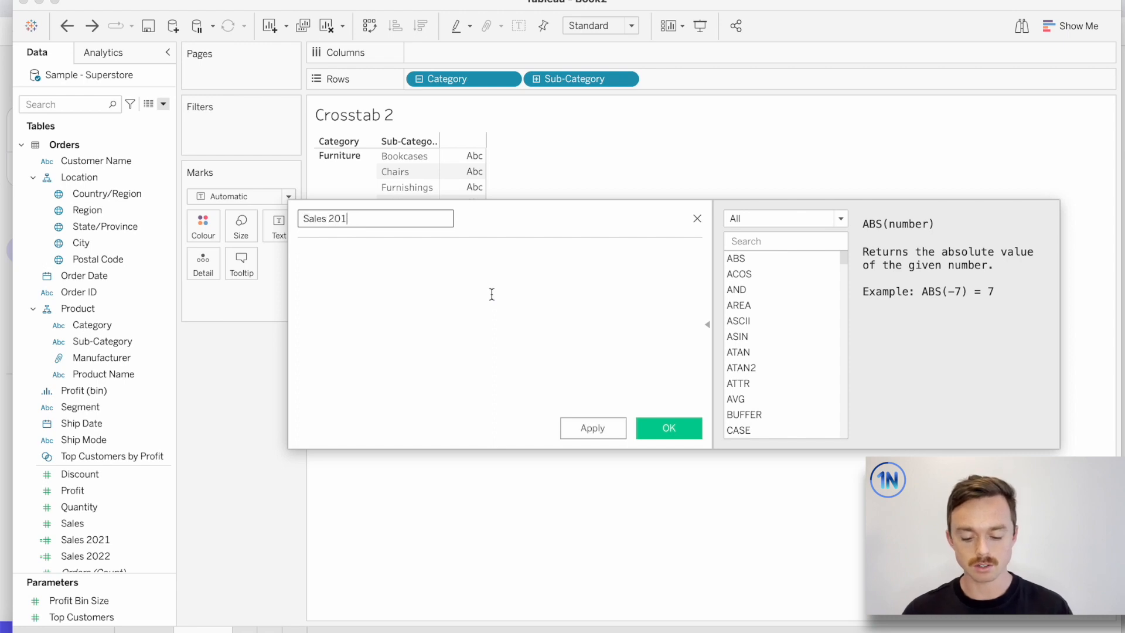
pyautogui.write('IF')
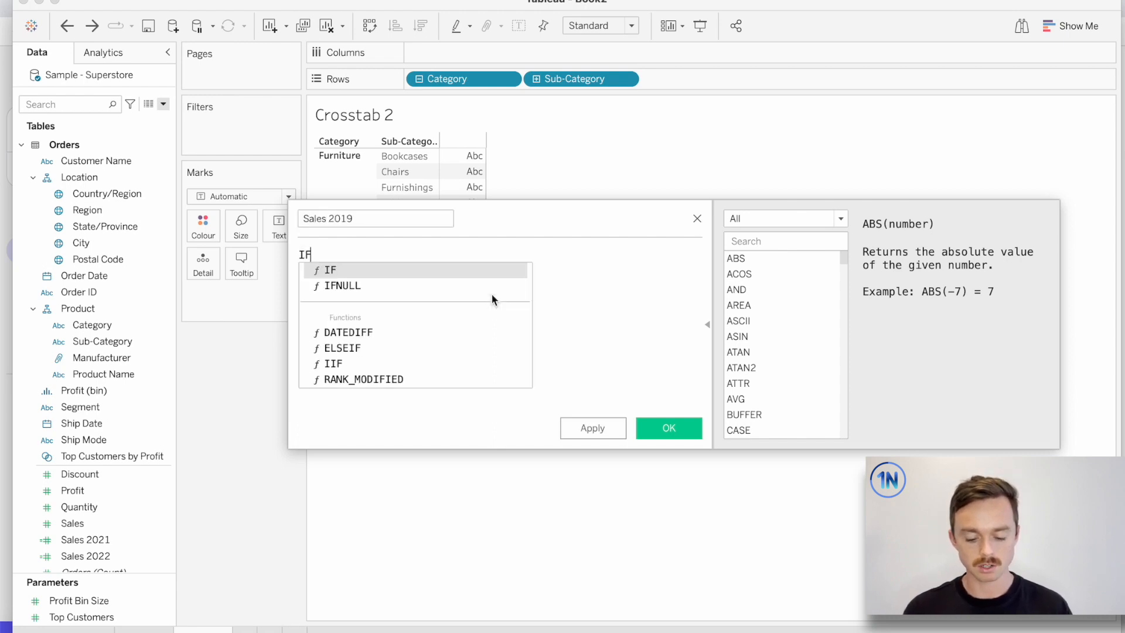
pyautogui.write('YEAR([Order Date')
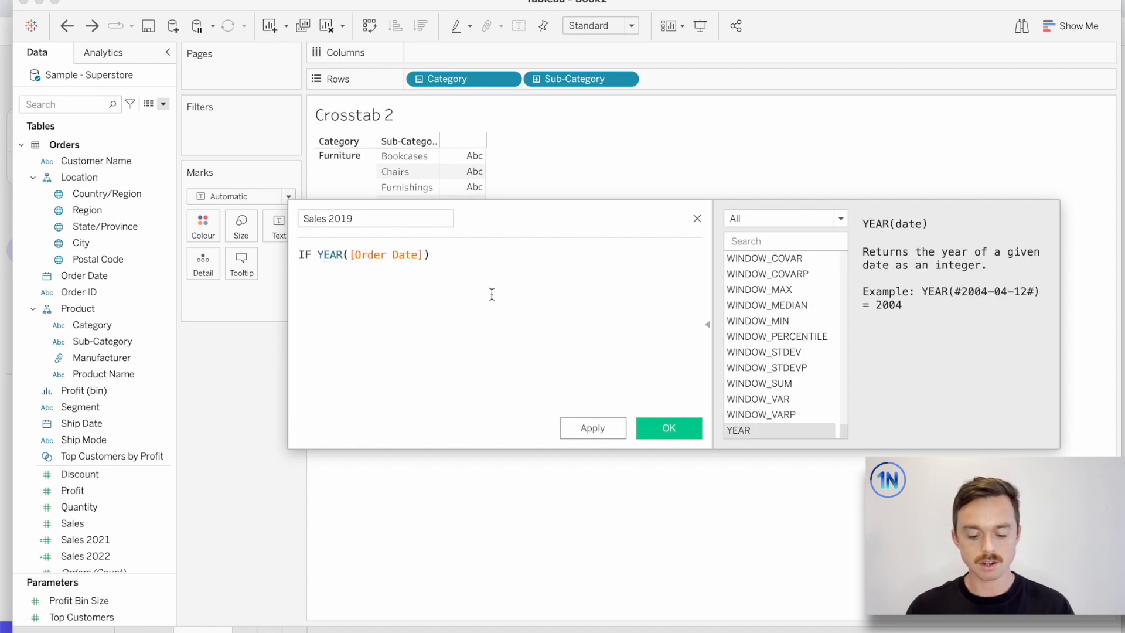
pyautogui.write('= 20')
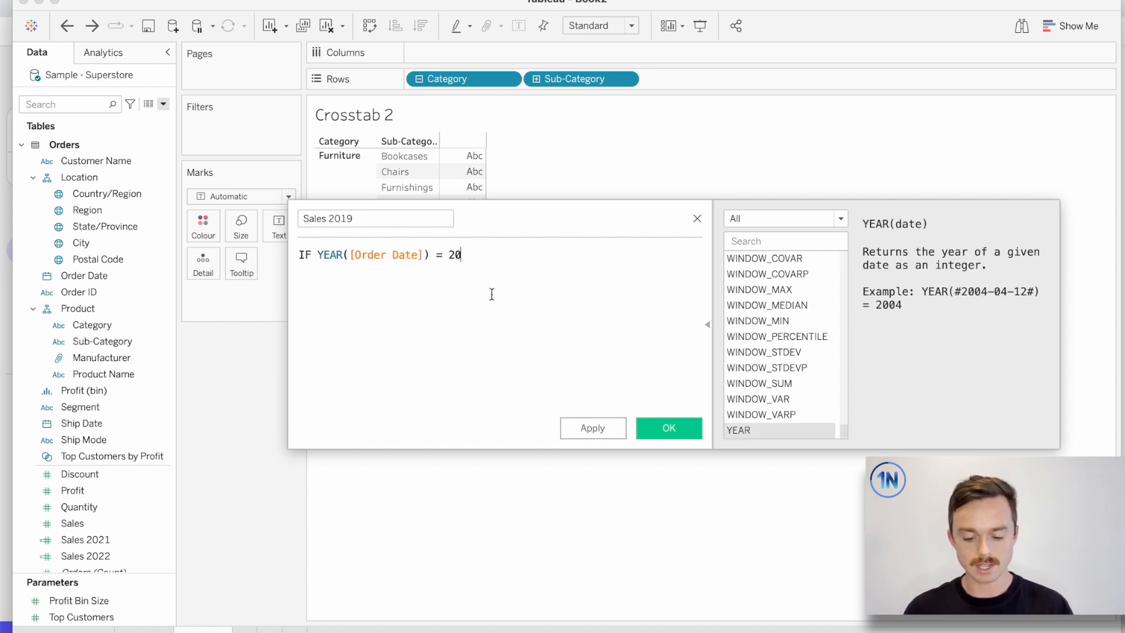
pyautogui.write('19 THEN')
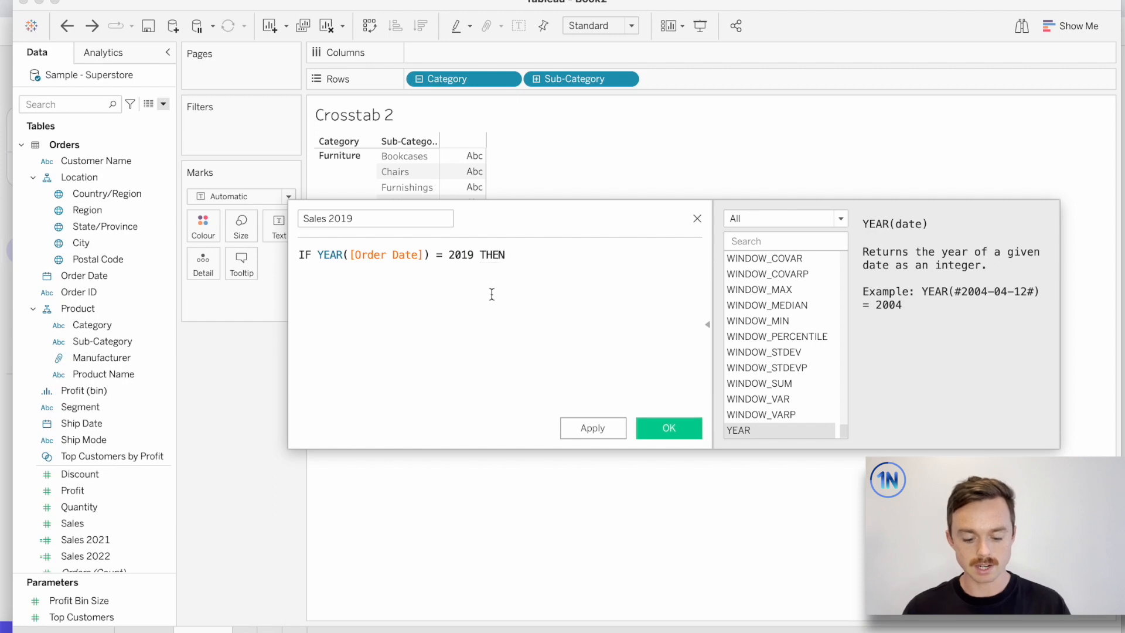
pyautogui.write('[Sales] END')
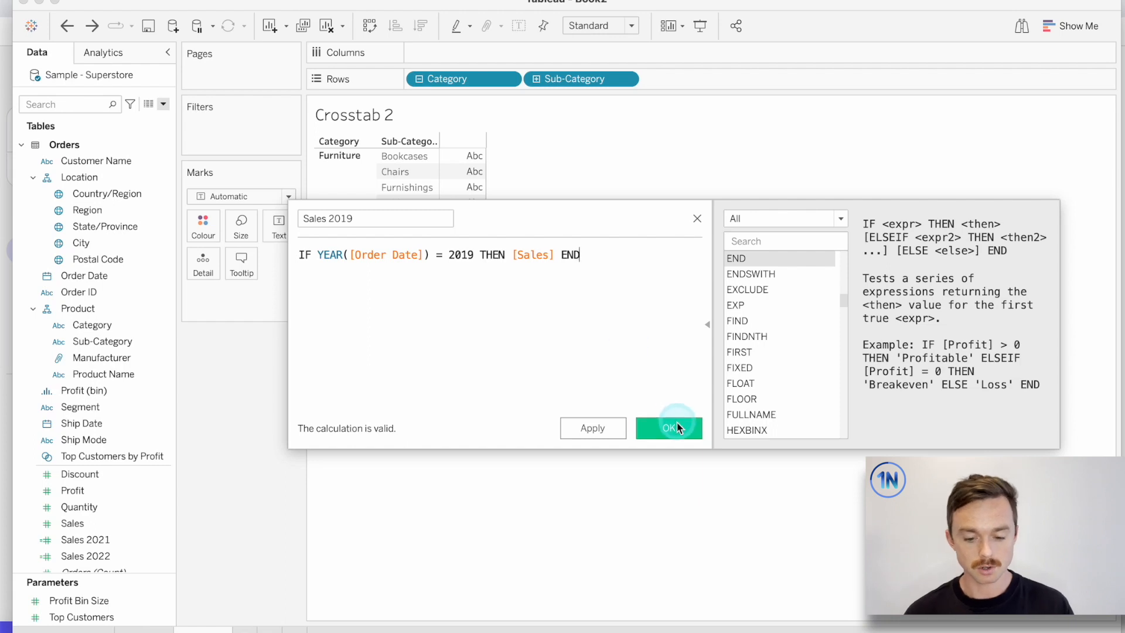
pyautogui.click(669, 427)
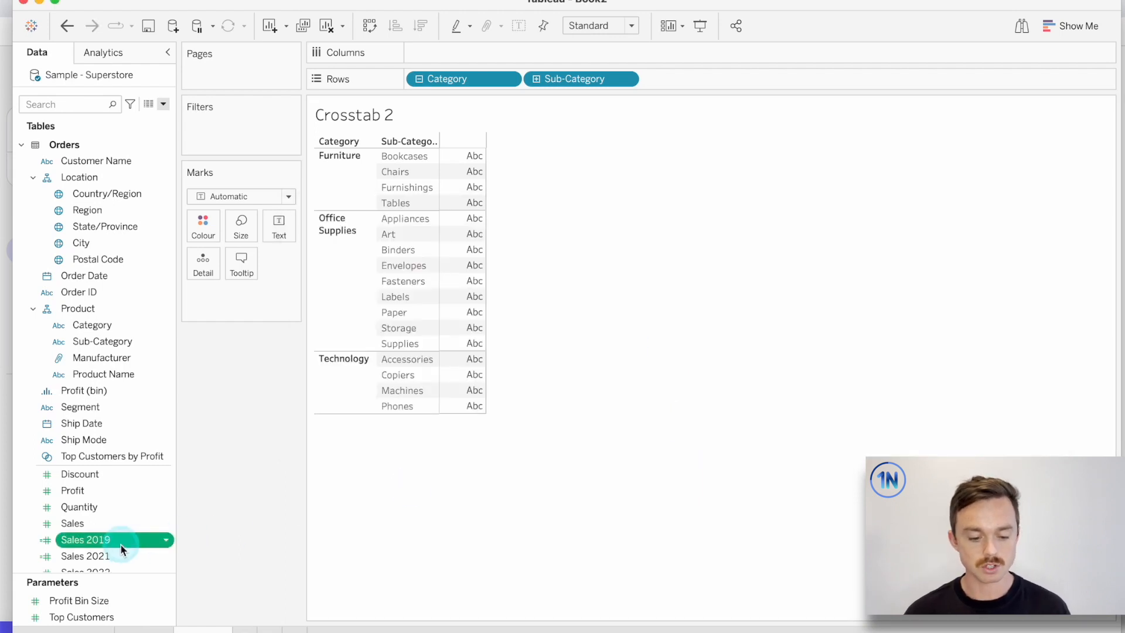
# Step: Duplicate Sales 2019 as 'Sales 2020', changing the formula's year to 2020
pyautogui.rightClick(86, 540)
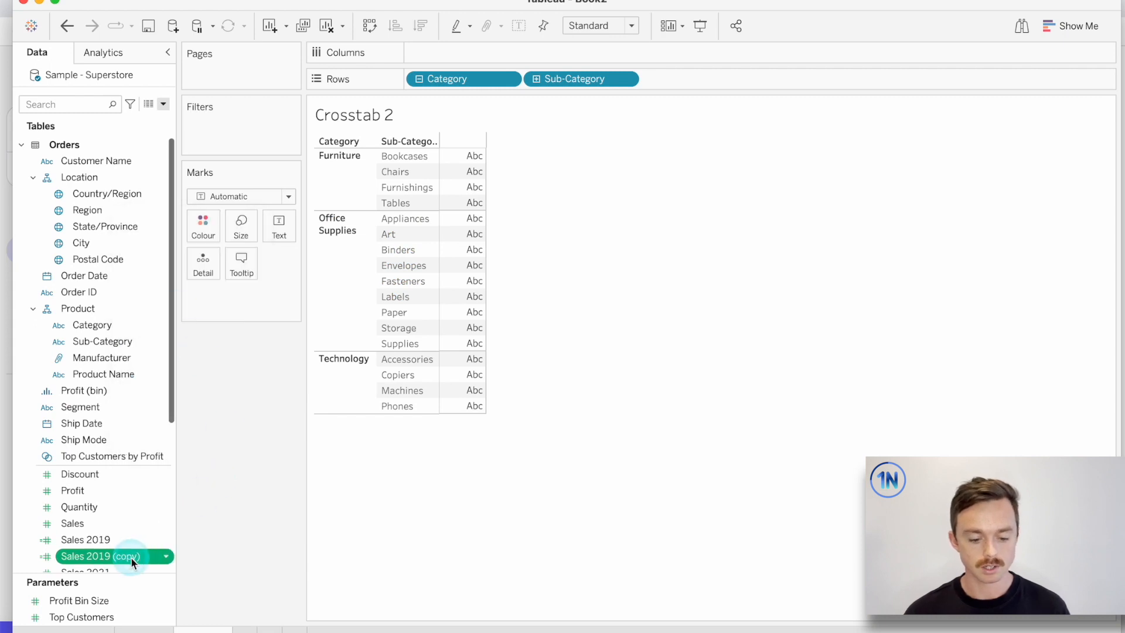
pyautogui.doubleClick(100, 556)
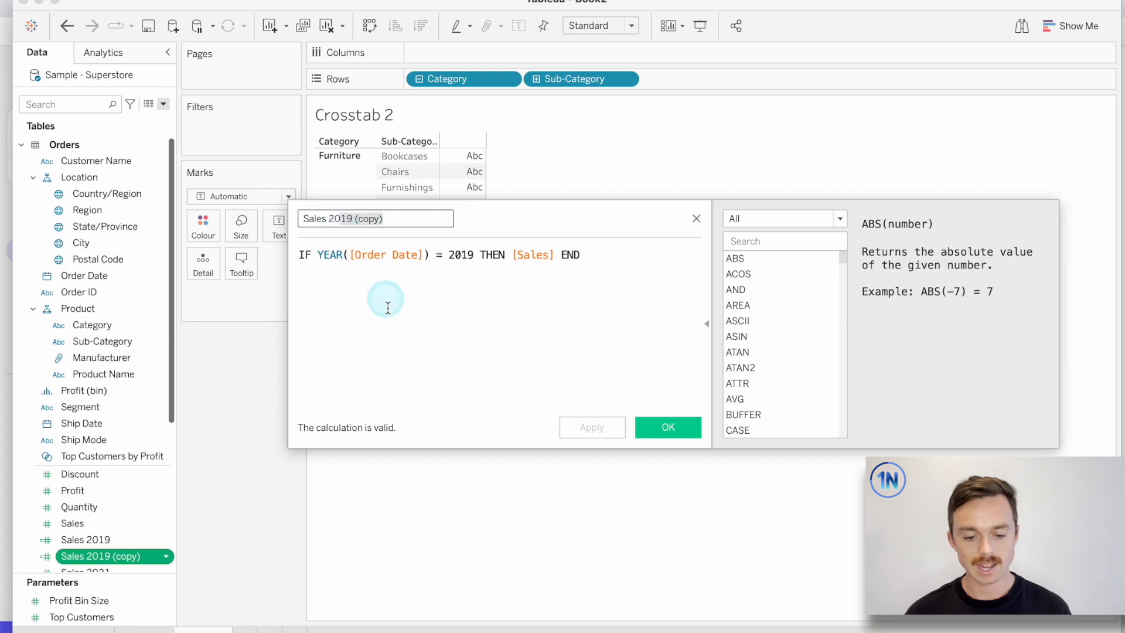
pyautogui.write('Sales 2020')
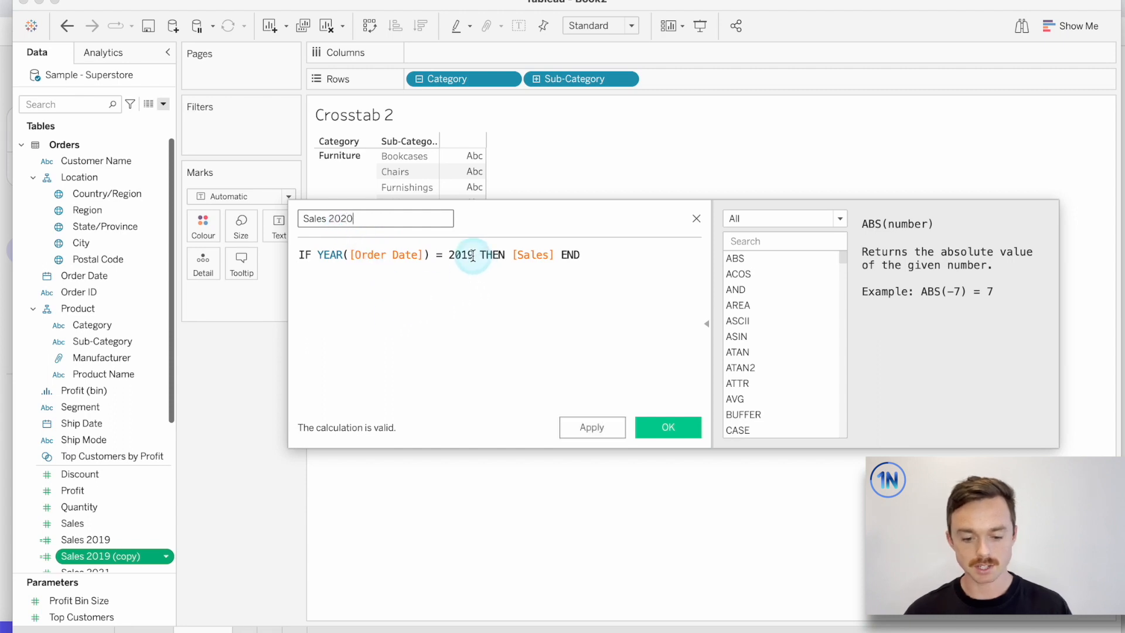
pyautogui.press('Backspace')
pyautogui.write('20')
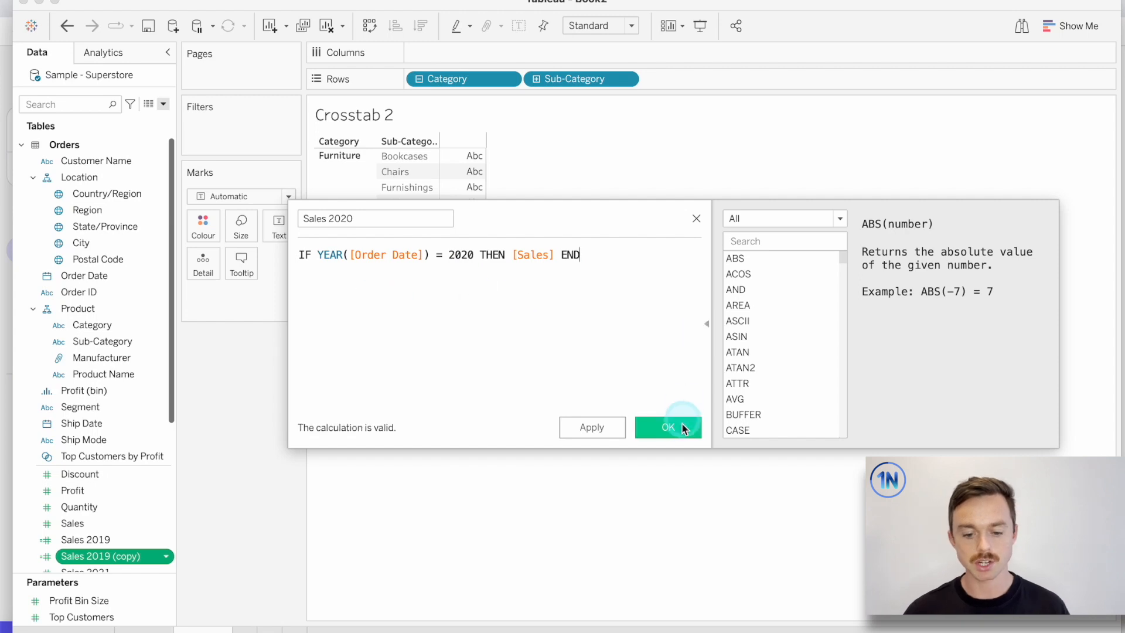
pyautogui.click(667, 428)
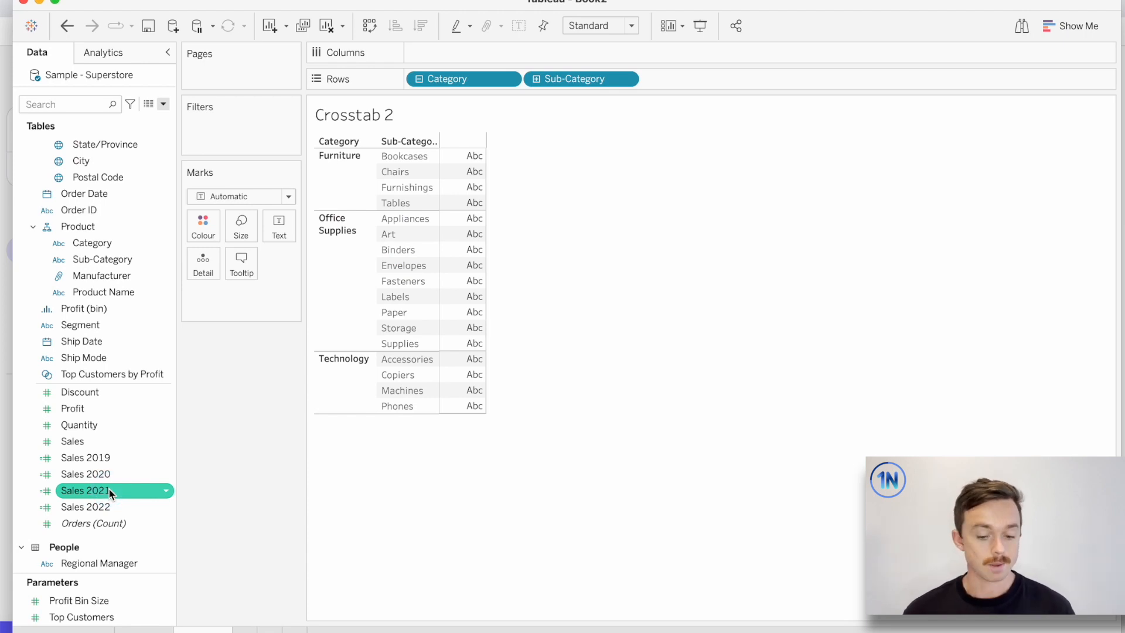
# Step: Add the Sales 2019–2022 fields to Crosstab 2 as four yearly sales columns
pyautogui.click(86, 458)
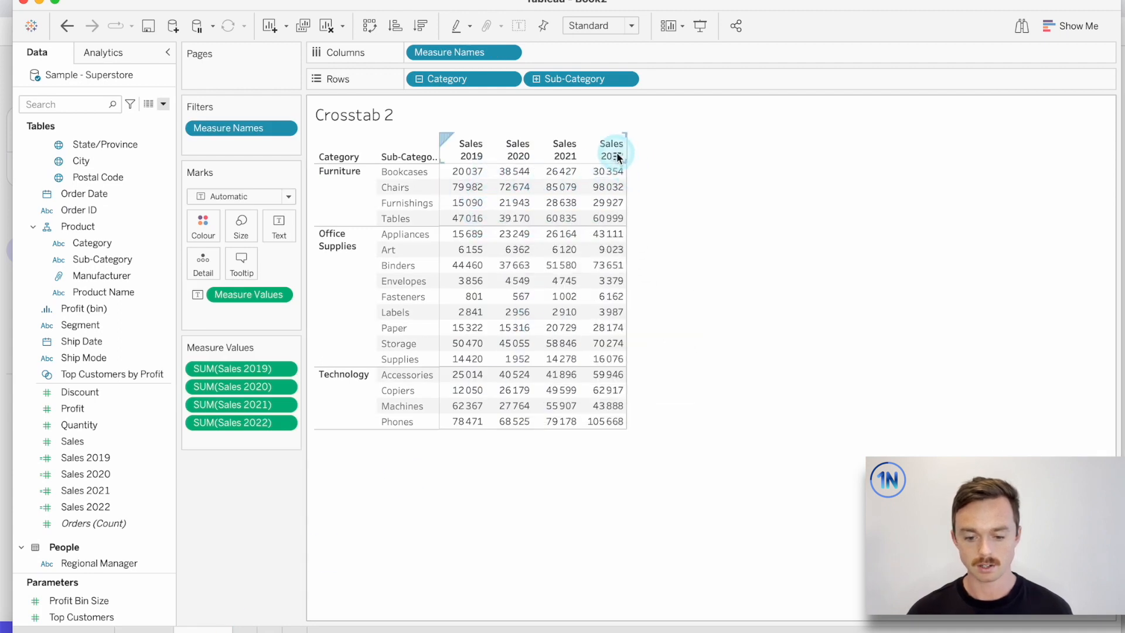
pyautogui.moveTo(509, 390)
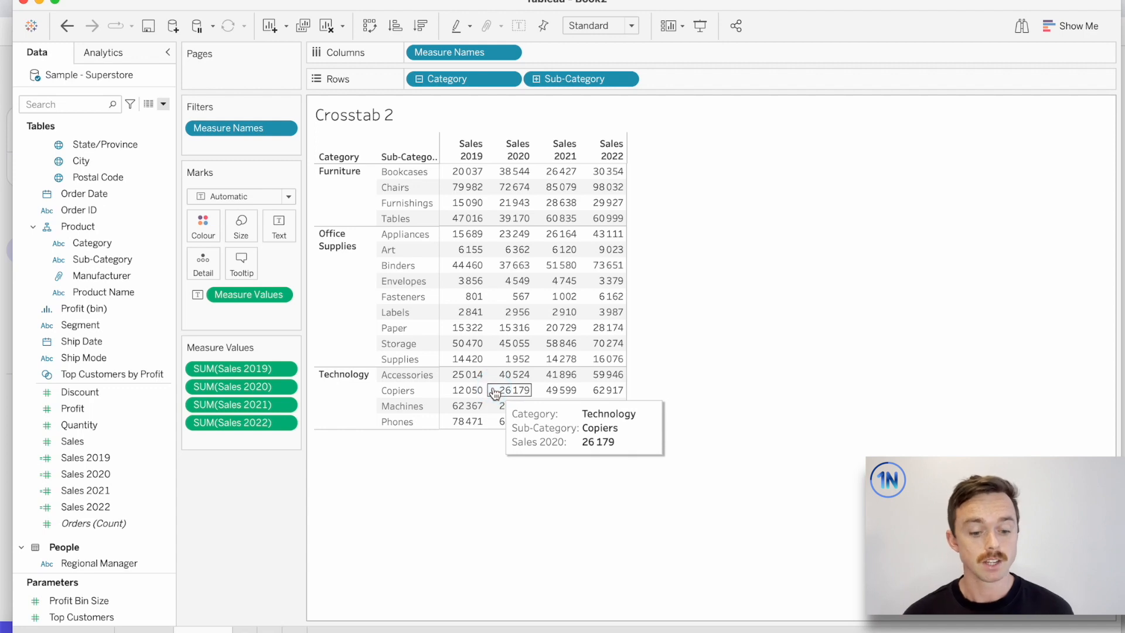
pyautogui.scroll(-3)
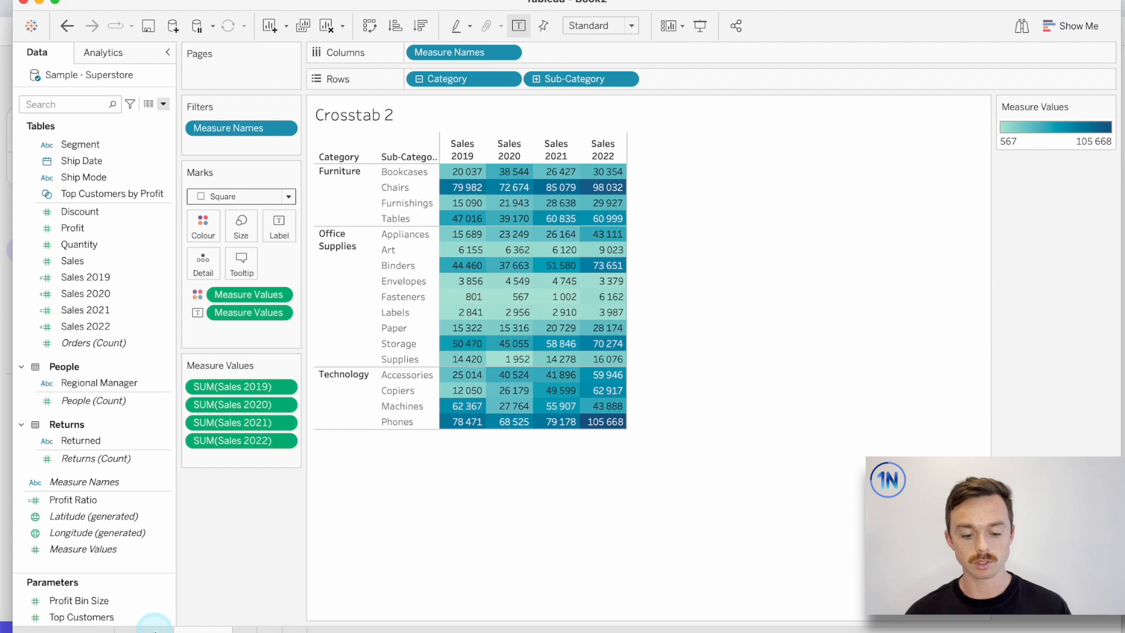
pyautogui.moveTo(330, 511)
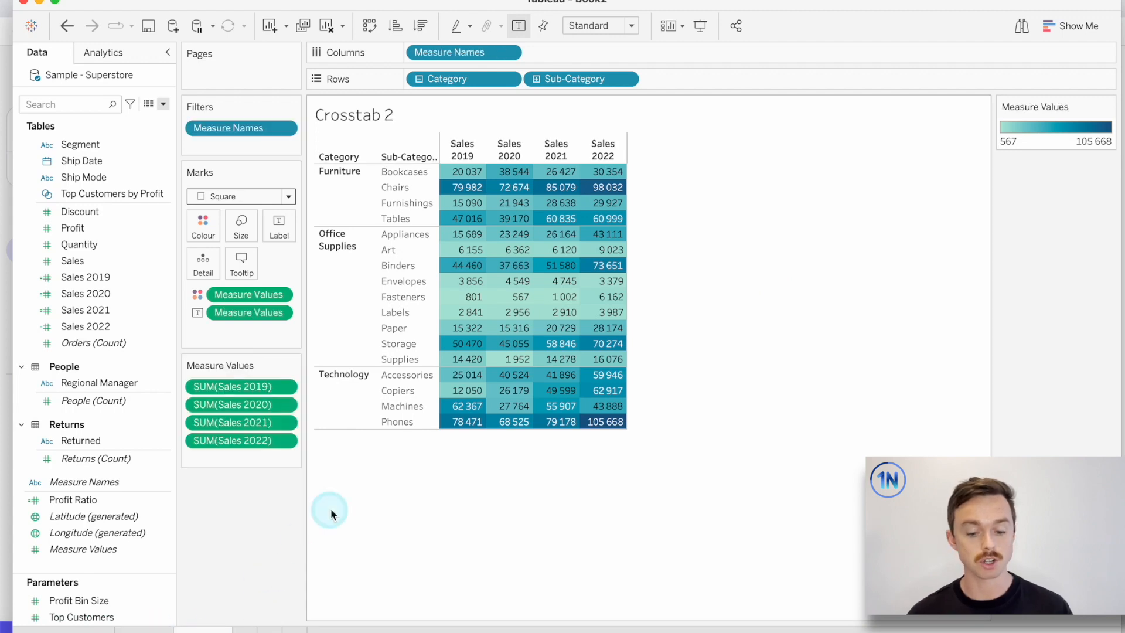
# Step: Shade Crosstab 2 by Measure Values with one legend ranging 567 to 105,668
pyautogui.click(249, 294)
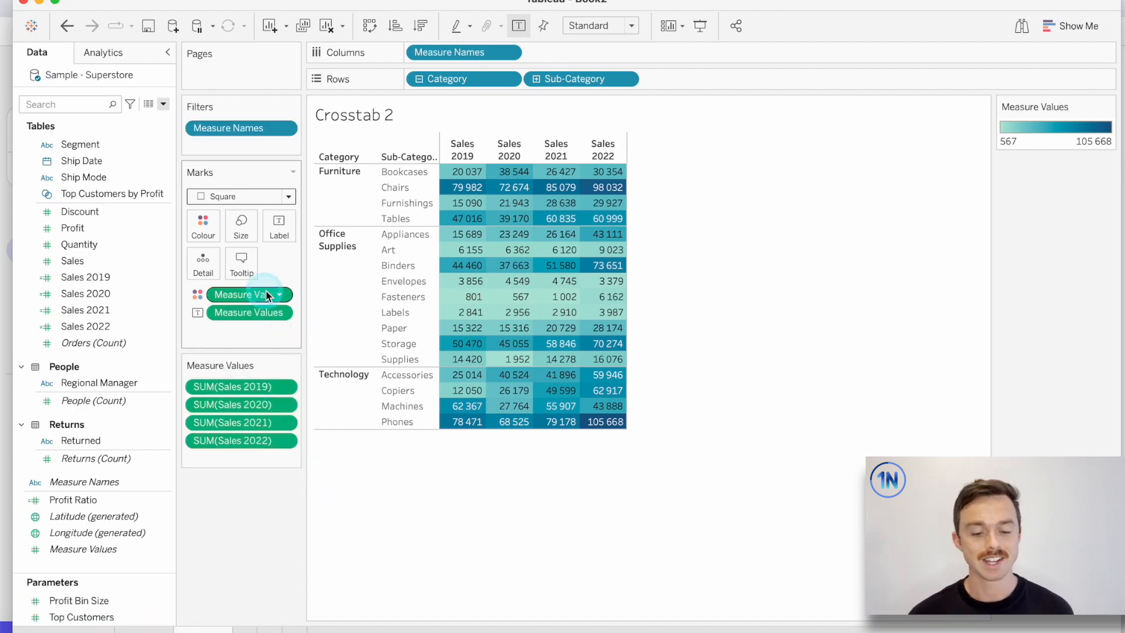
# Step: Switch Measure Values colour to separate legends per year and edit Sales 2019 colours
pyautogui.click(285, 295)
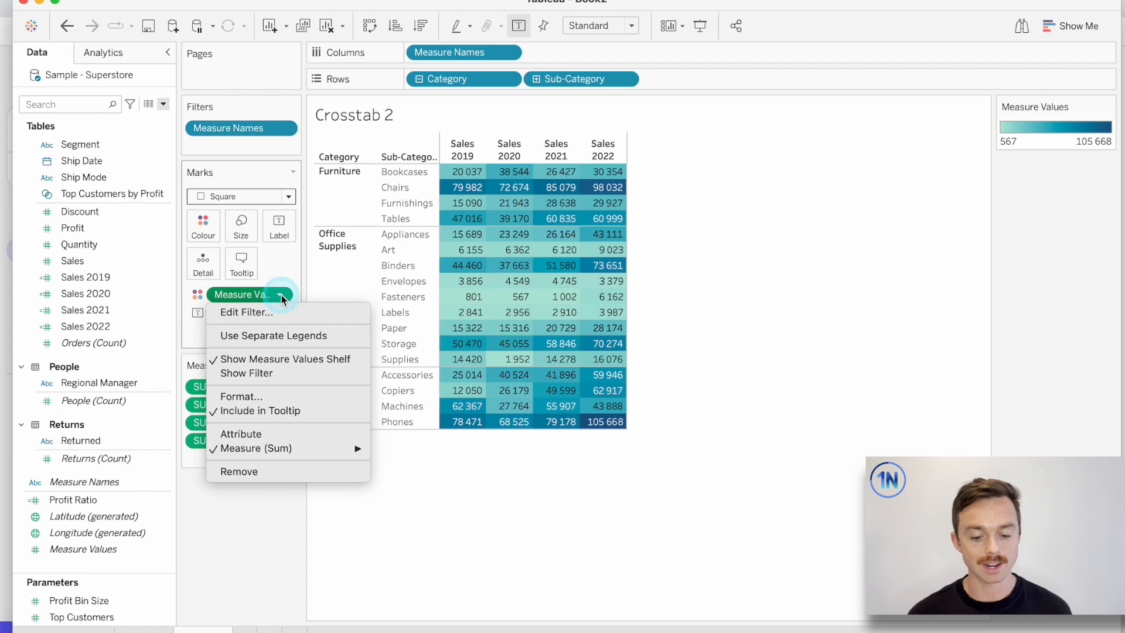
pyautogui.moveTo(312, 338)
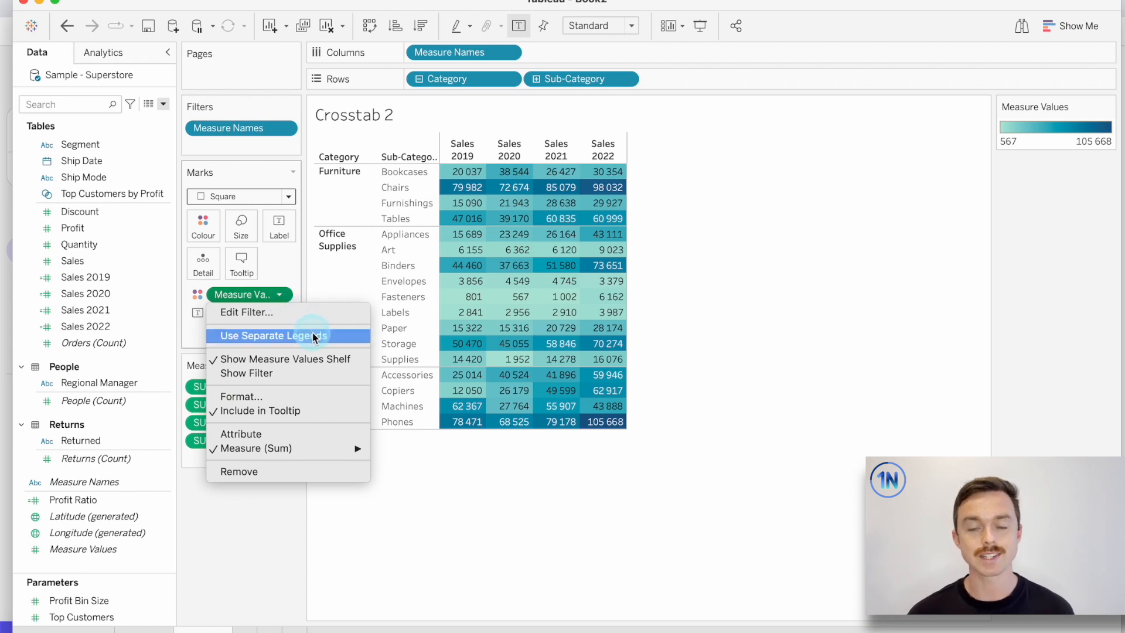
pyautogui.click(272, 335)
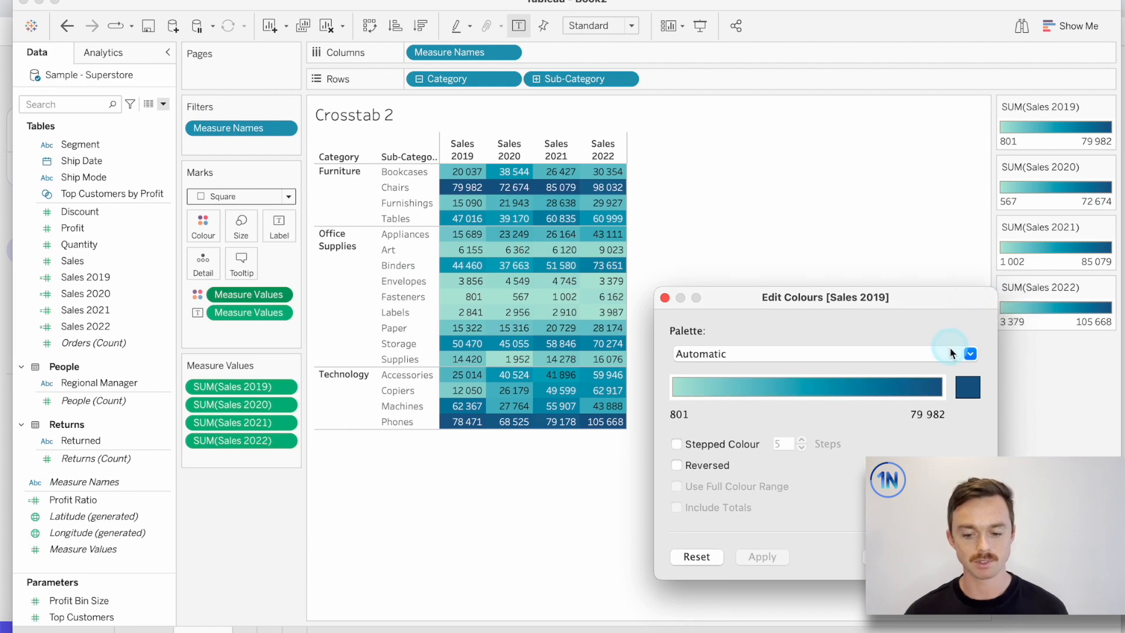
# Step: Apply the Purple, Brown and Green palettes to Sales 2019, 2020 and 2021
pyautogui.click(970, 353)
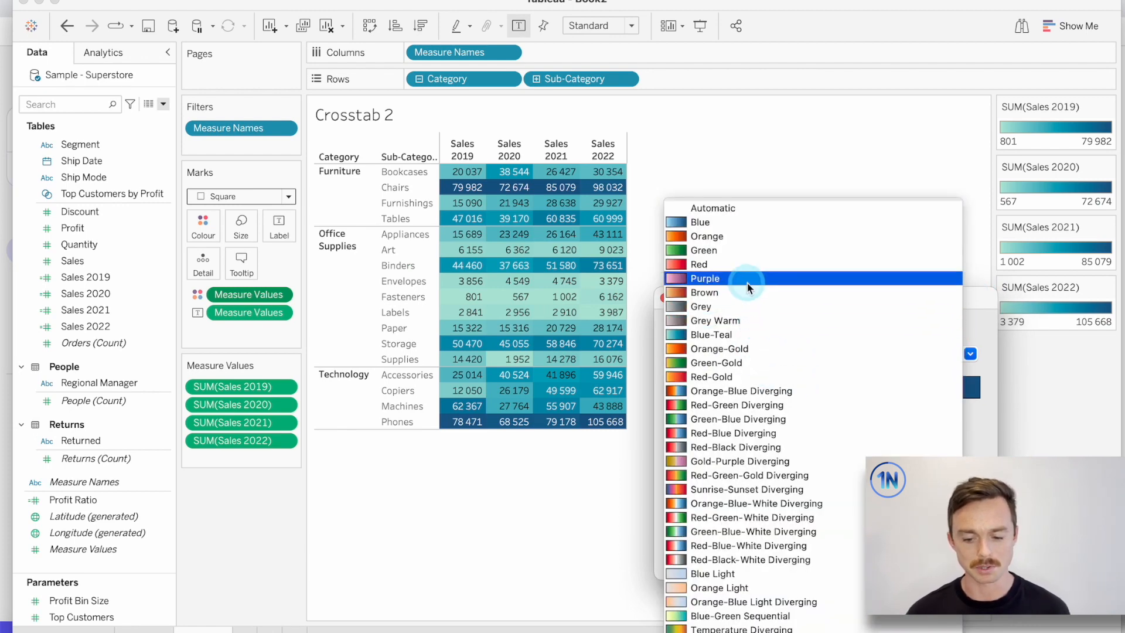
pyautogui.click(708, 279)
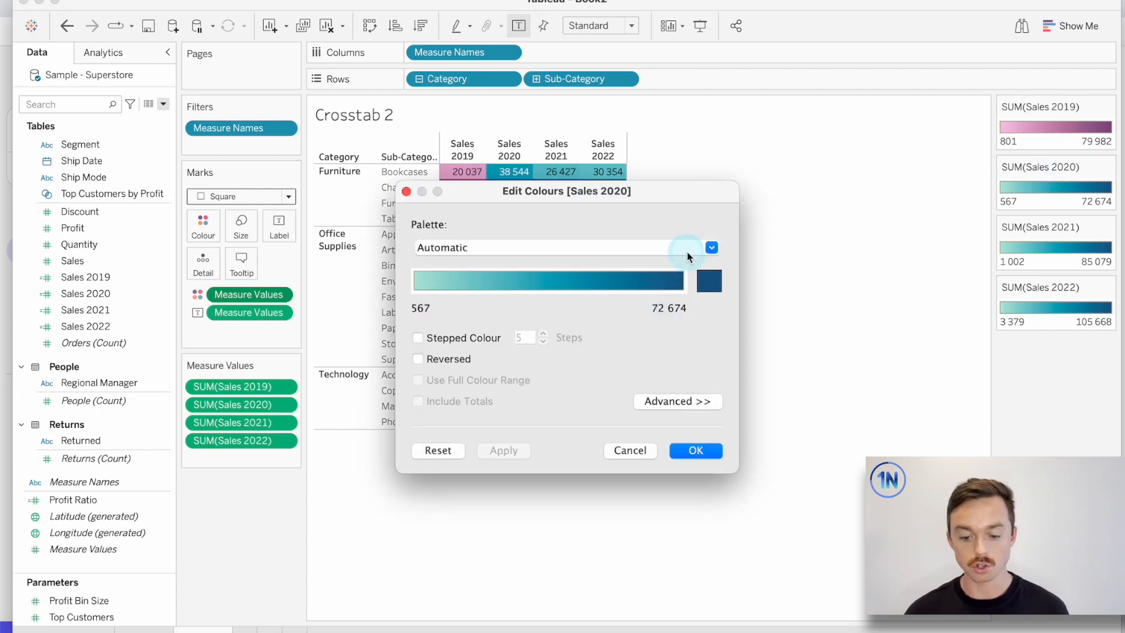
pyautogui.click(711, 247)
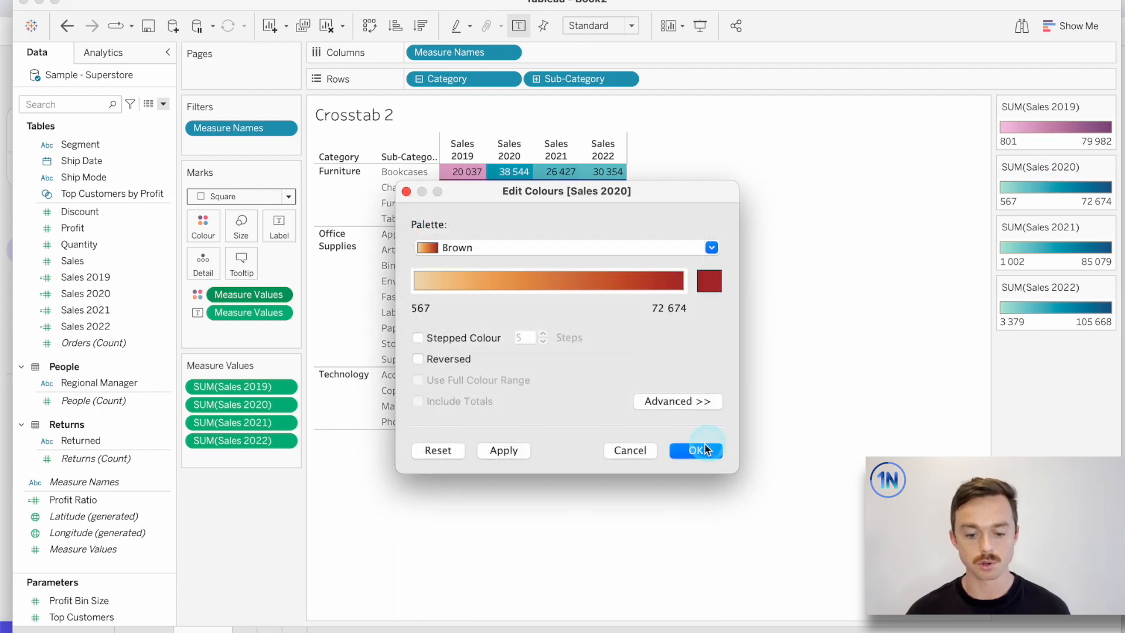
pyautogui.click(695, 450)
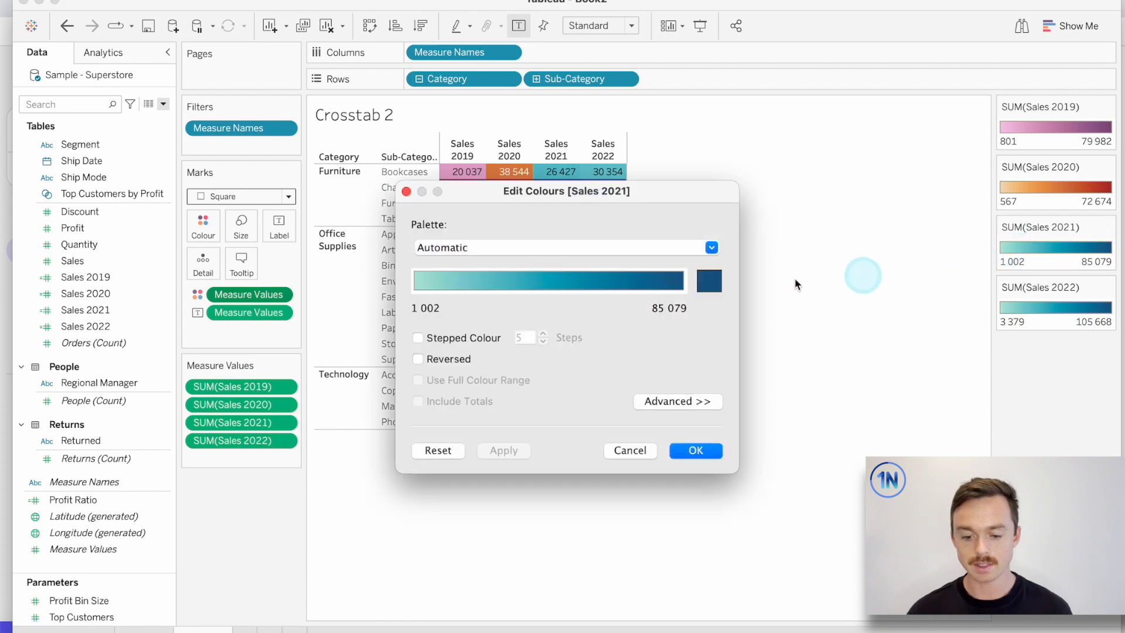
pyautogui.click(710, 248)
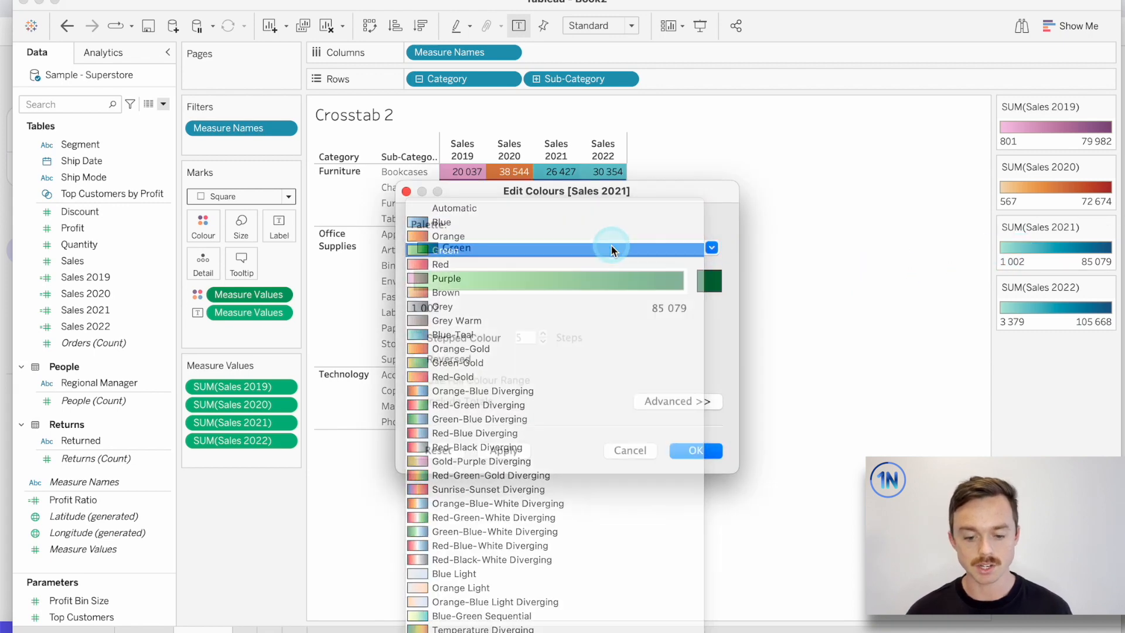
pyautogui.click(695, 450)
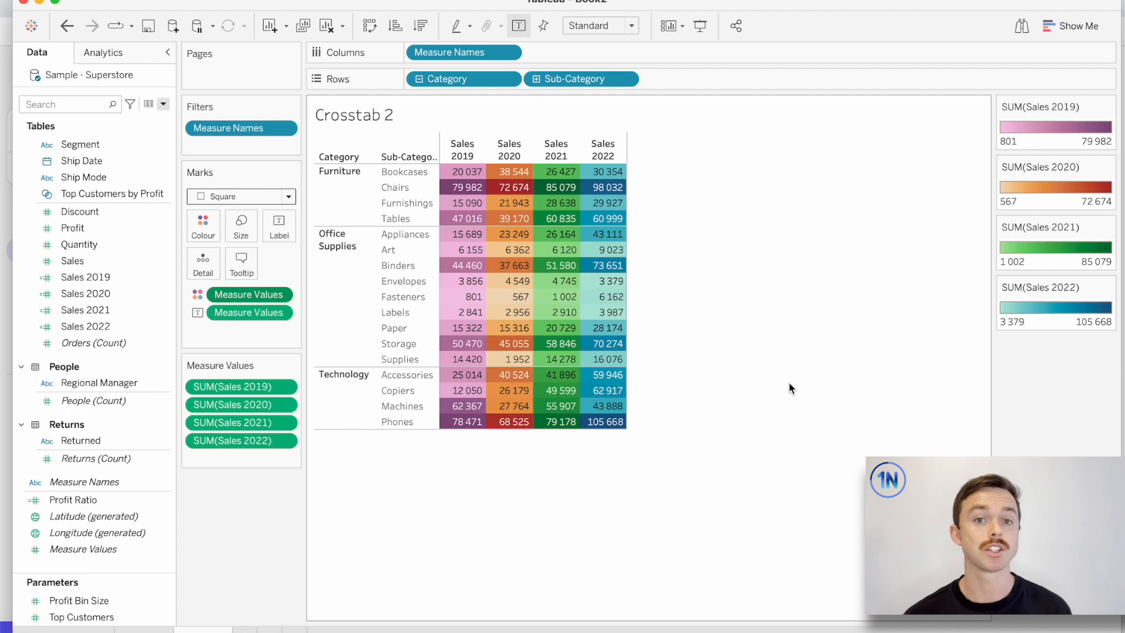
pyautogui.click(757, 301)
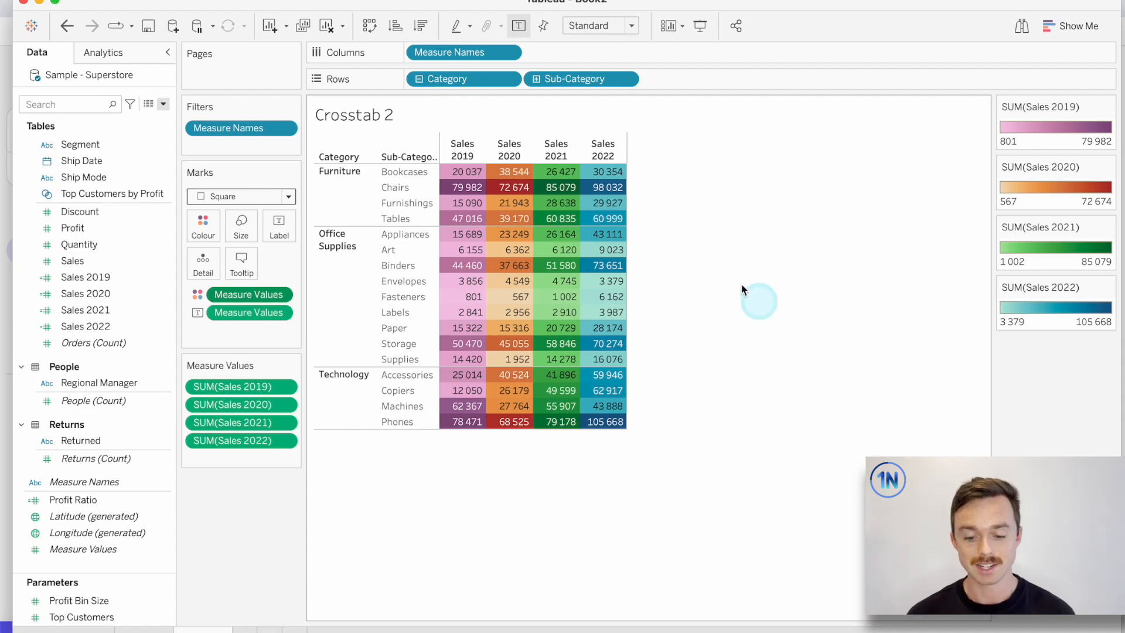
pyautogui.moveTo(663, 329)
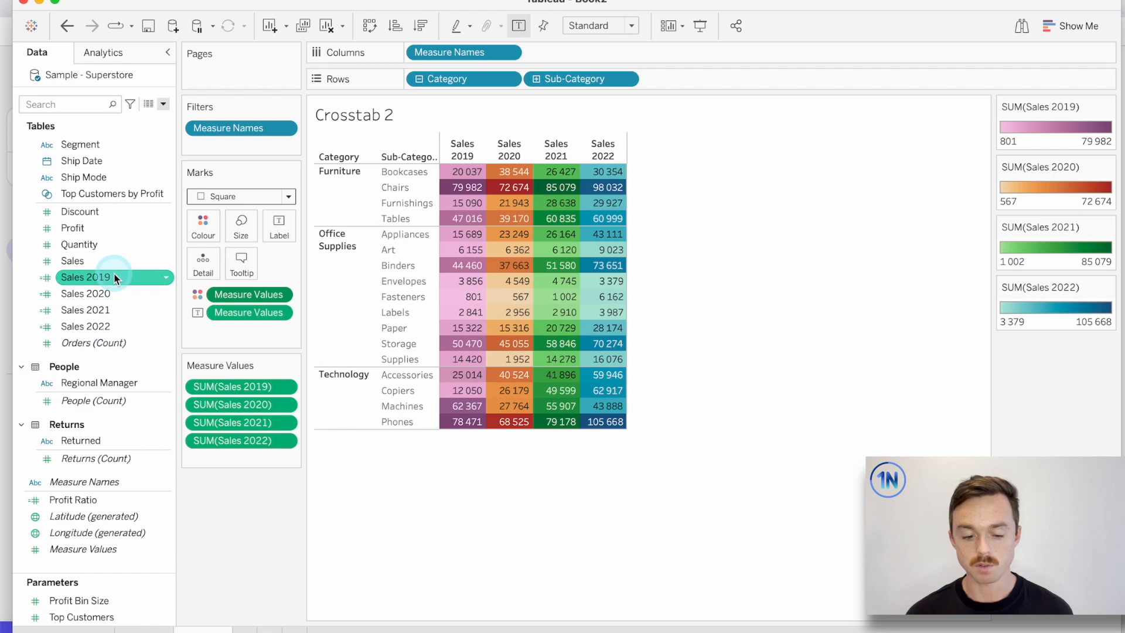
pyautogui.moveTo(764, 260)
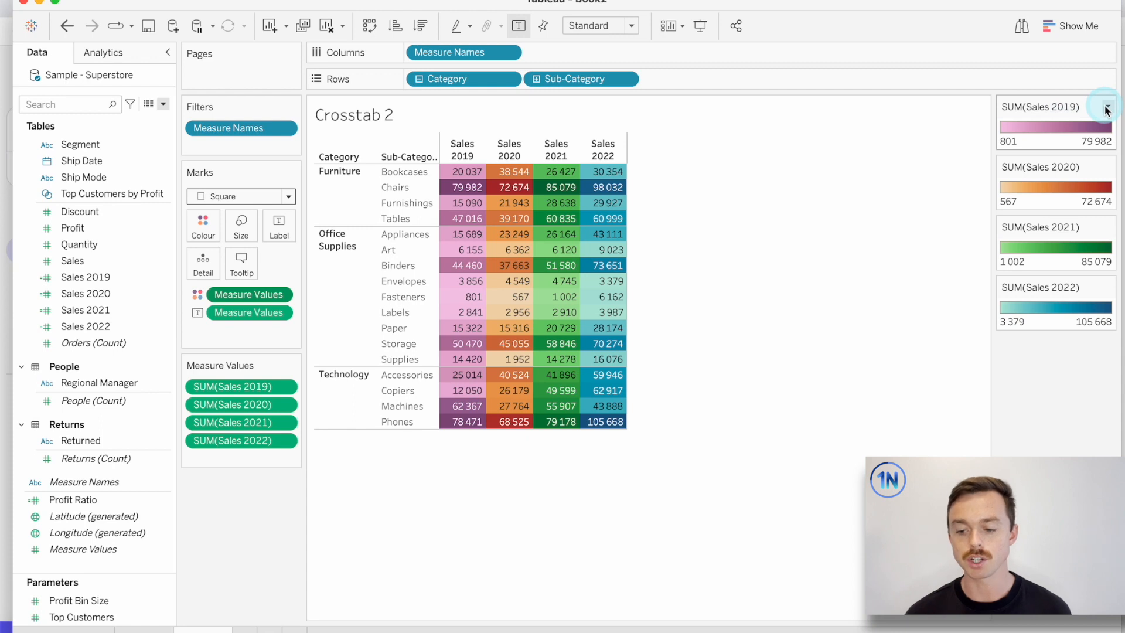
# Step: Edit the Sales 2019 and Sales 2020 legend titles to read '2019' and '2020'
pyautogui.click(1105, 107)
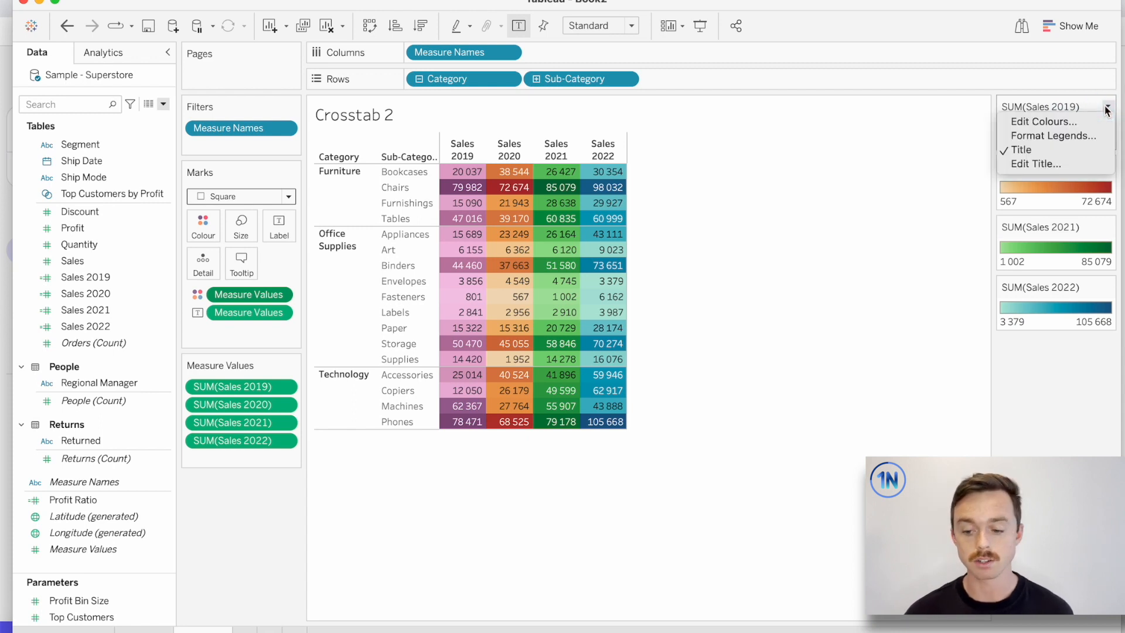
pyautogui.moveTo(1036, 164)
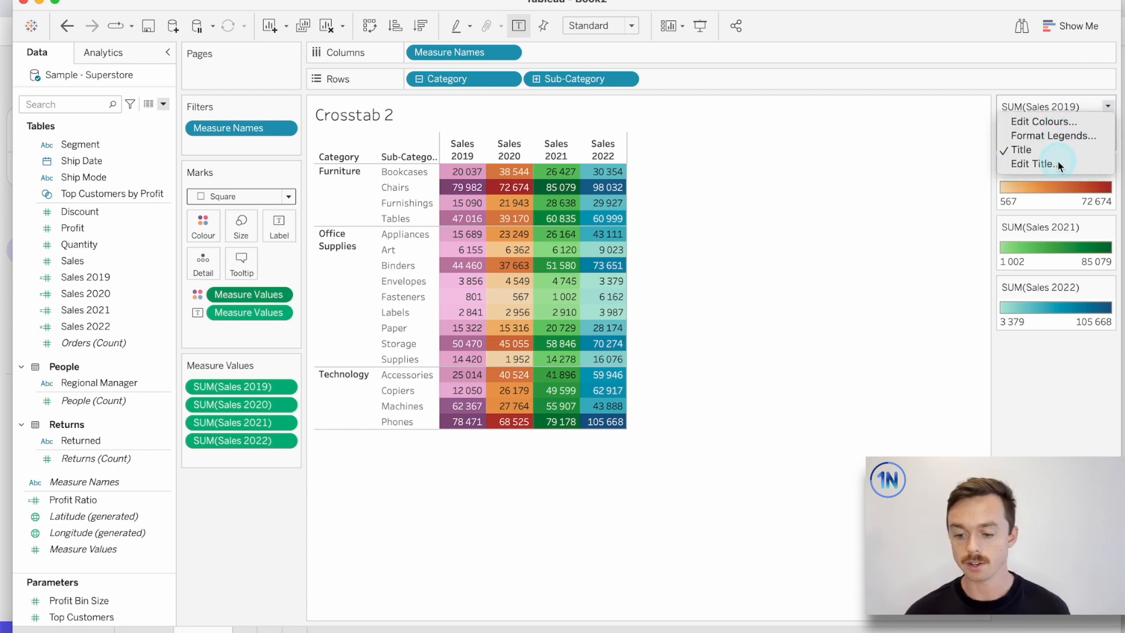
pyautogui.click(1033, 164)
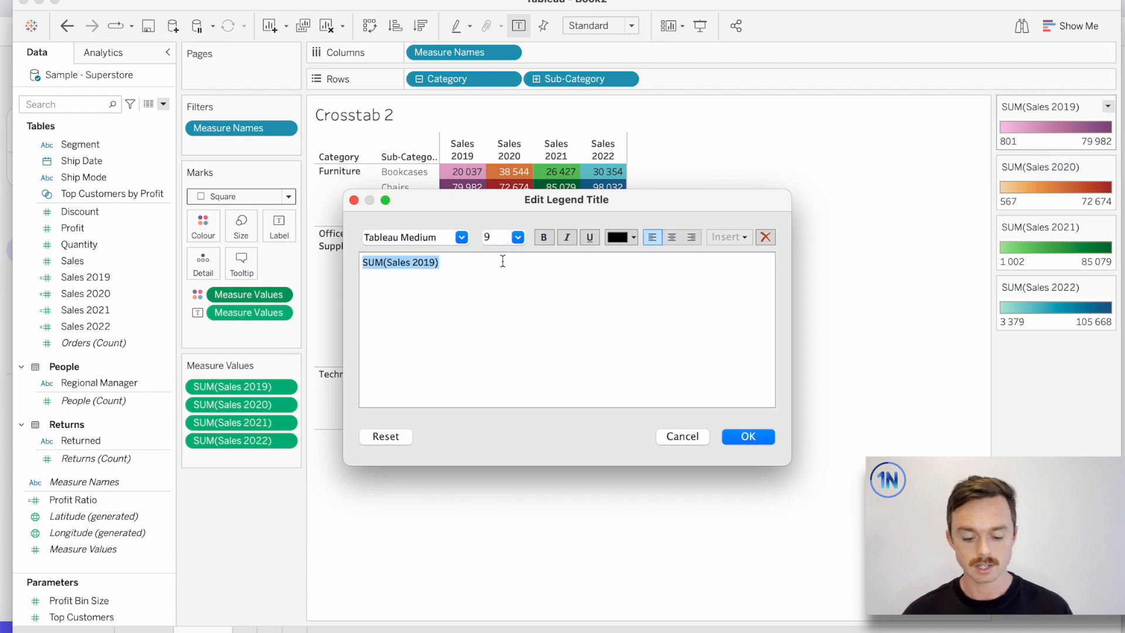
pyautogui.write('201')
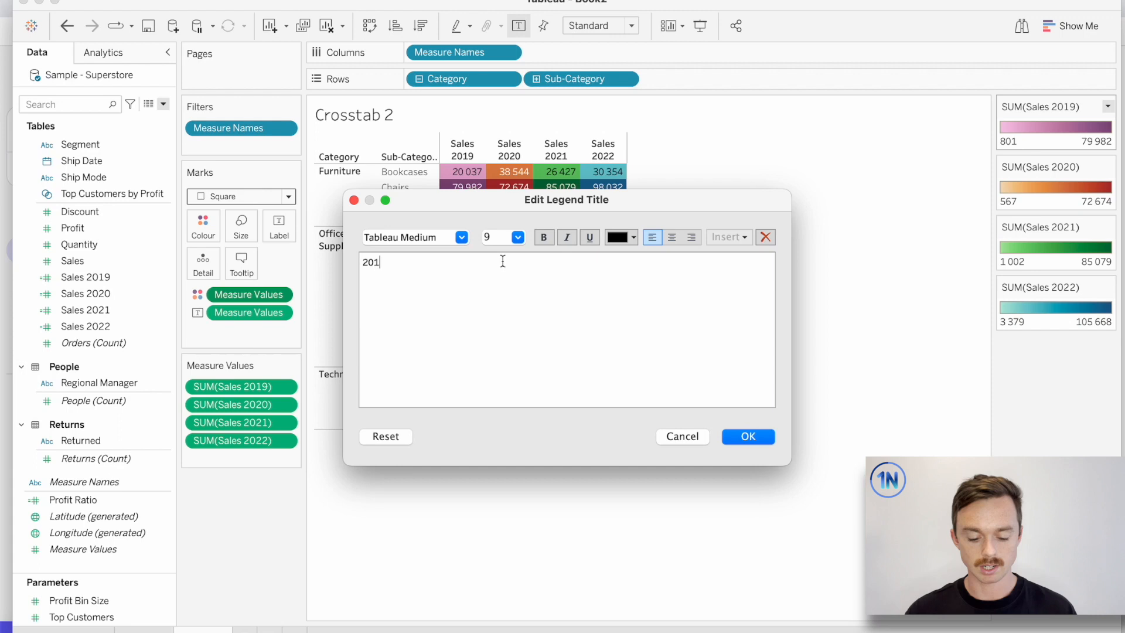
pyautogui.write('9')
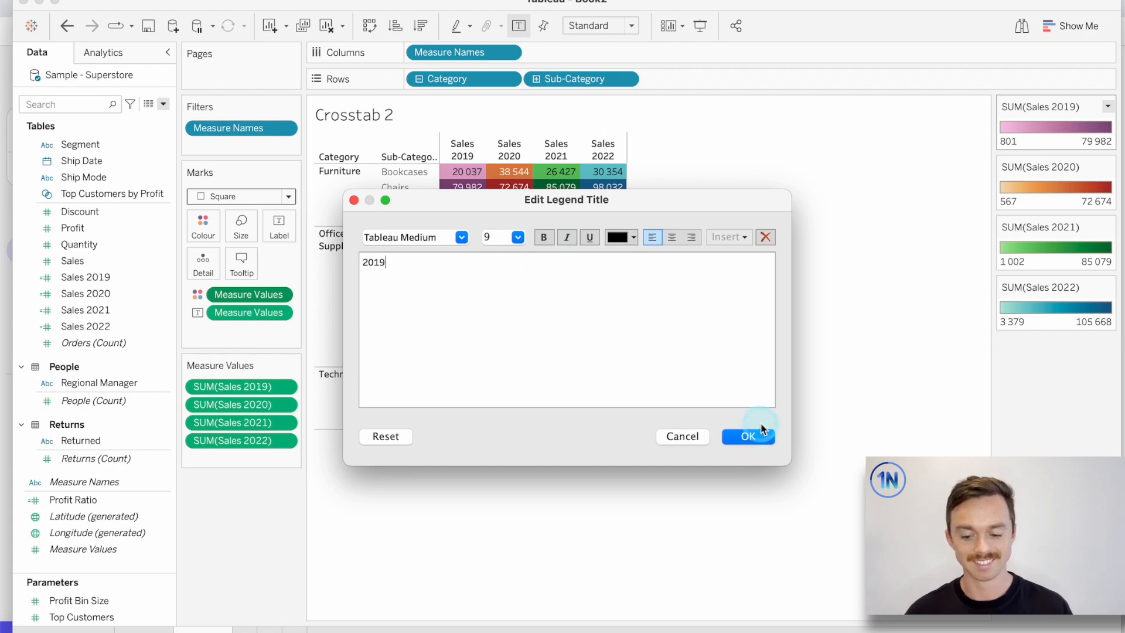
pyautogui.click(748, 436)
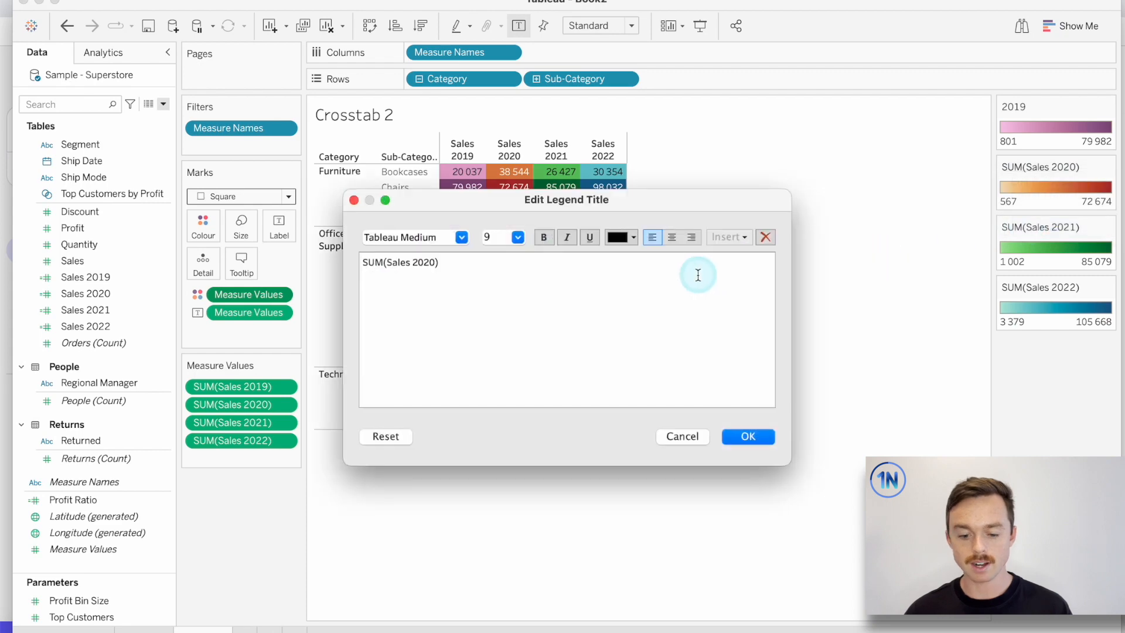
pyautogui.write('20')
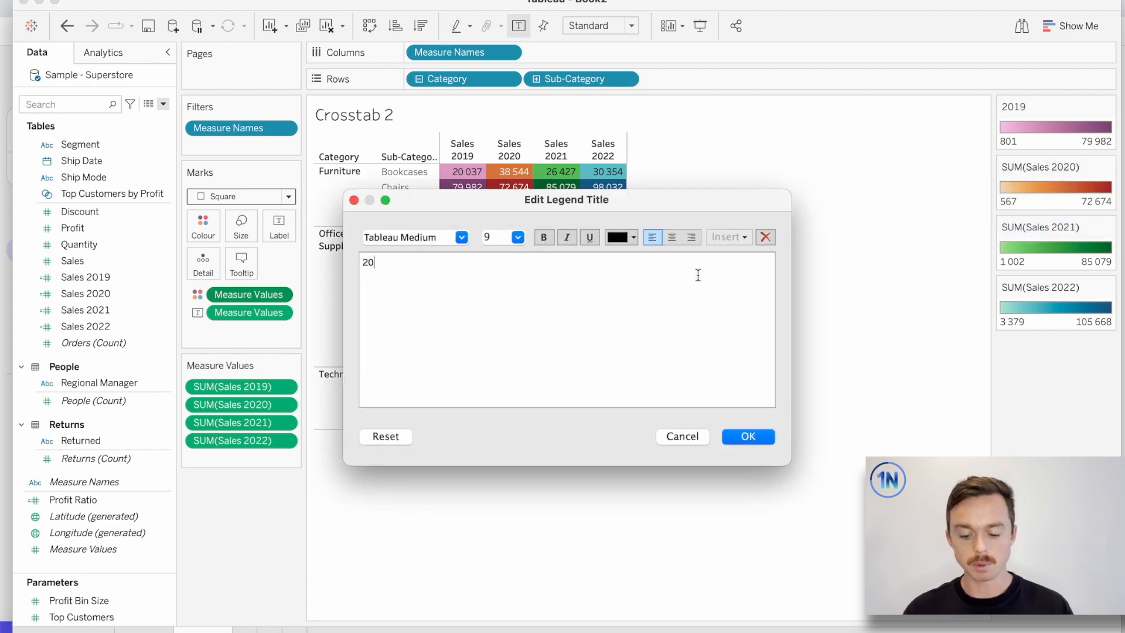
pyautogui.click(748, 436)
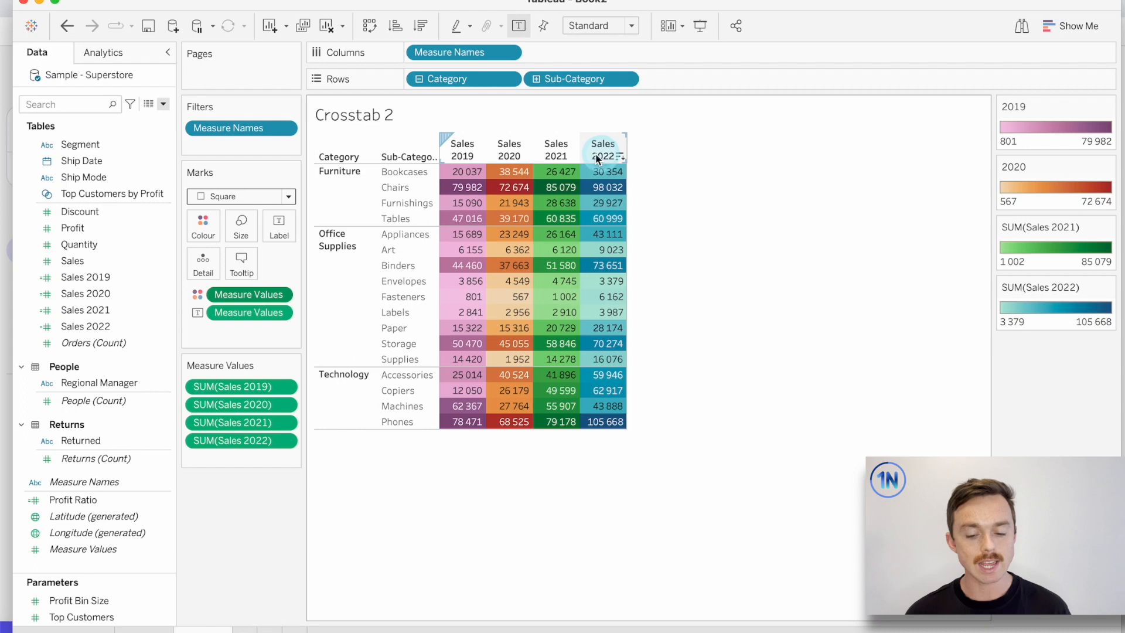
# Step: Give the Sales 2019 column header the alias '2019' and deselect the column
pyautogui.rightClick(462, 148)
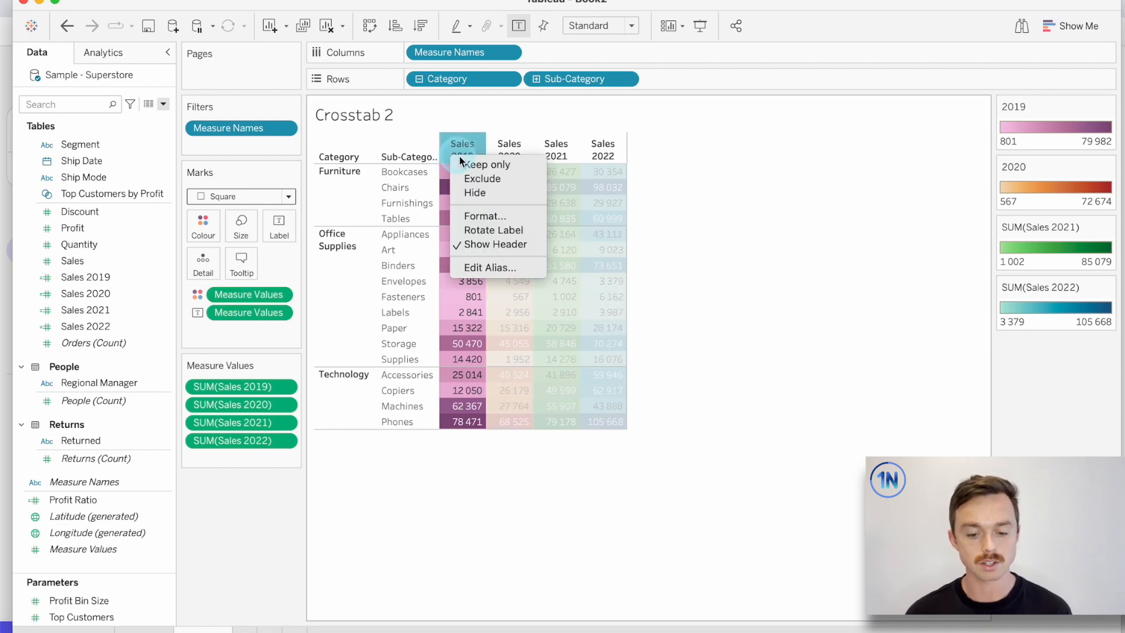
pyautogui.click(490, 267)
pyautogui.write('2019')
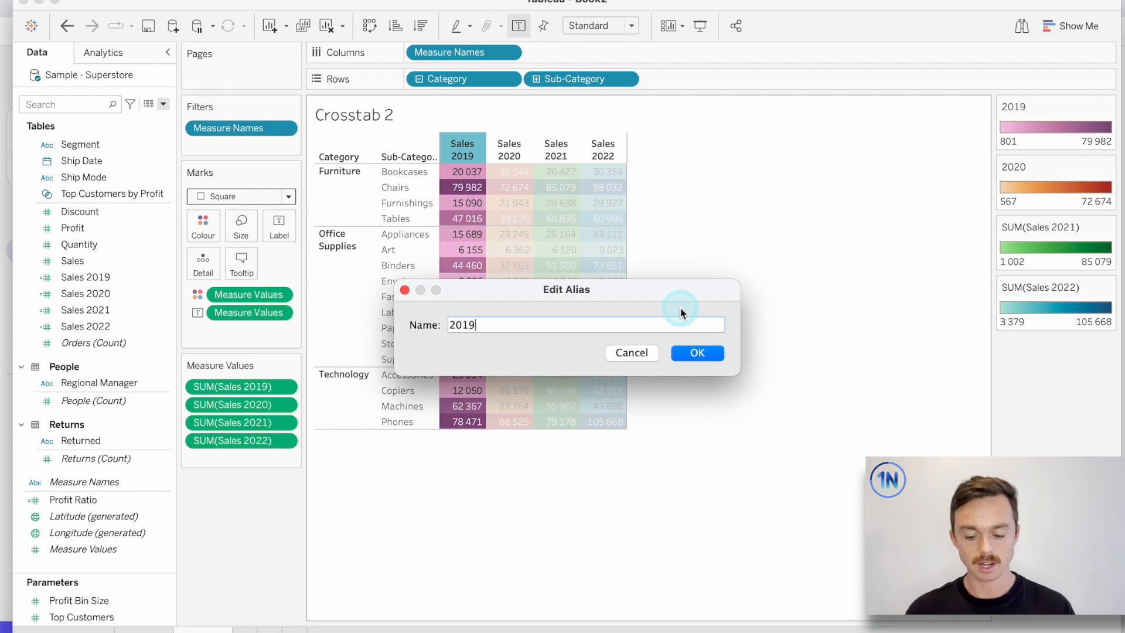
pyautogui.click(696, 353)
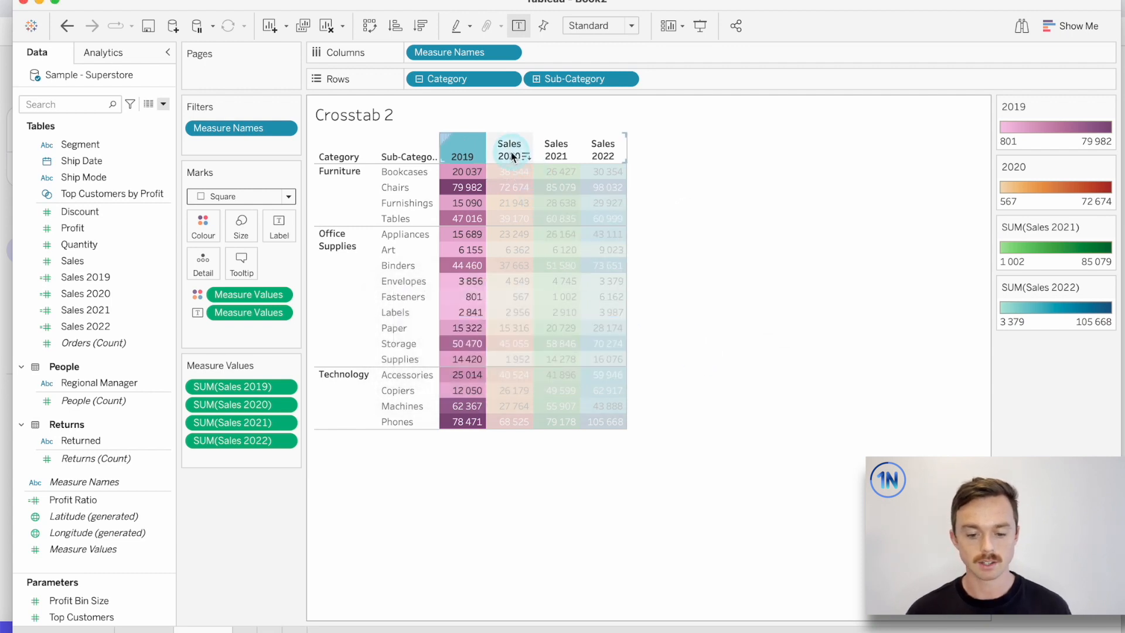
pyautogui.click(749, 210)
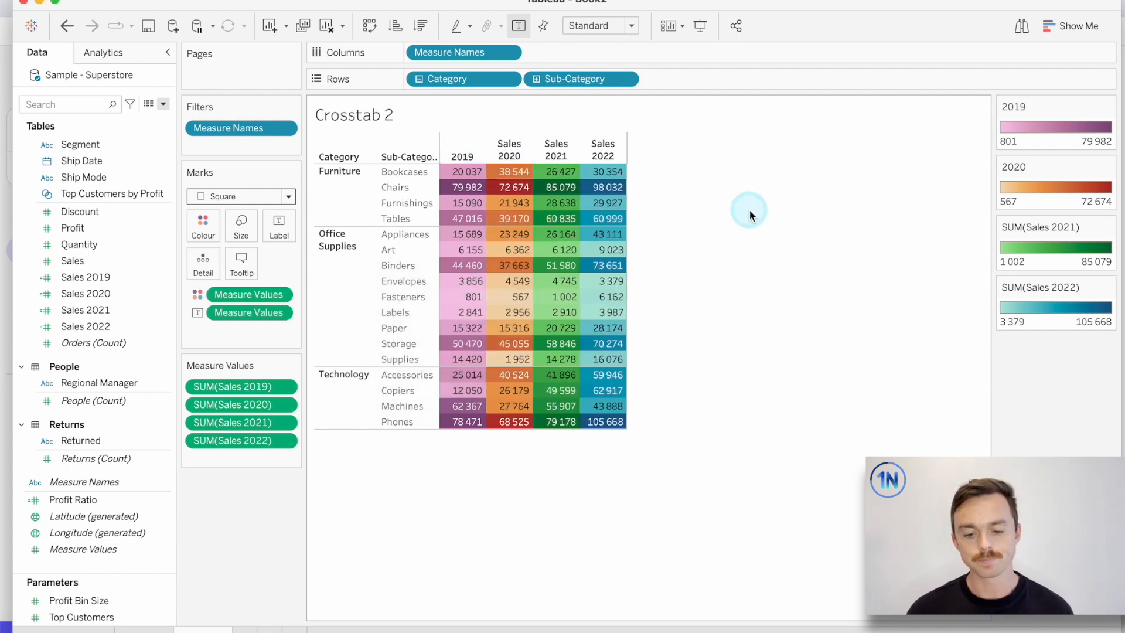